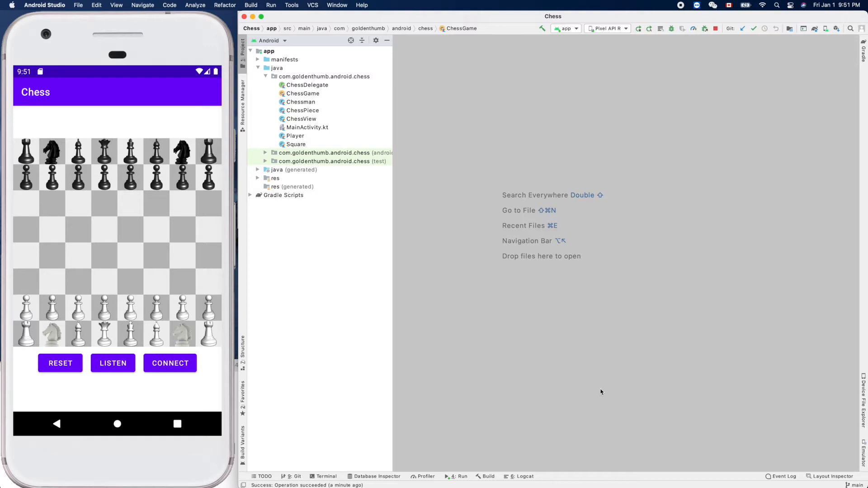
mouse_move(53, 309)
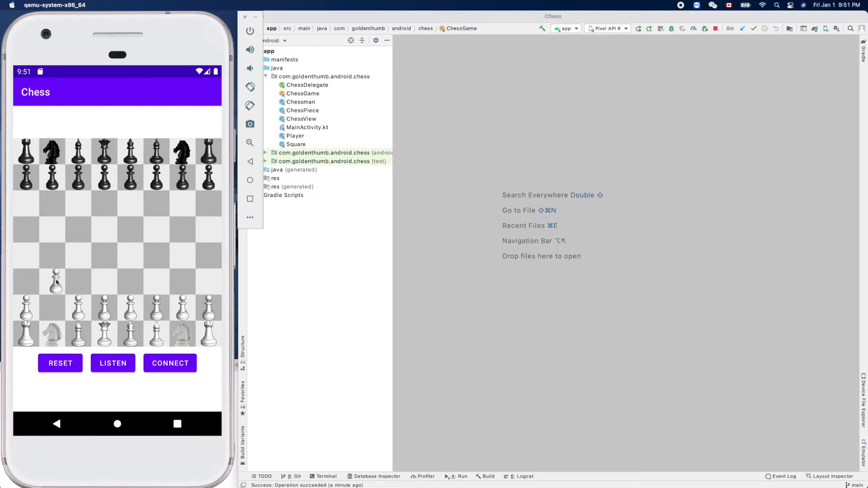
Create a new Kotlin class named PawnUnitTest in the chess test package.
drag(52, 281, 53, 307)
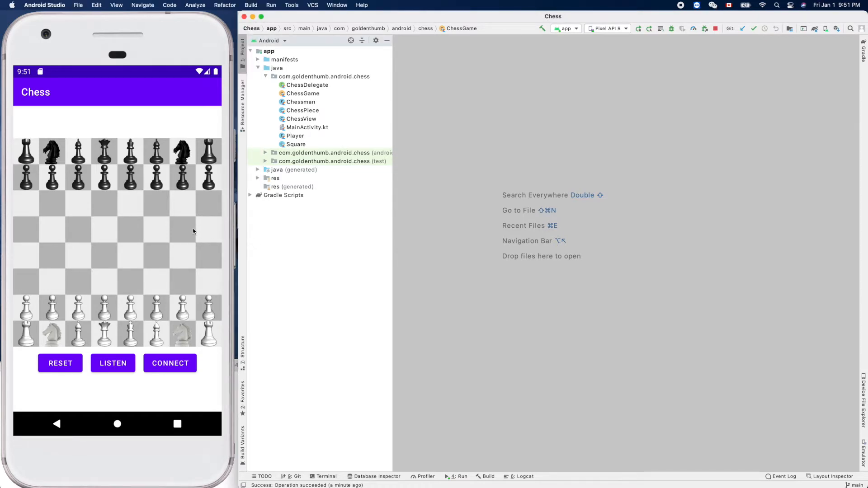
mouse_move(136, 161)
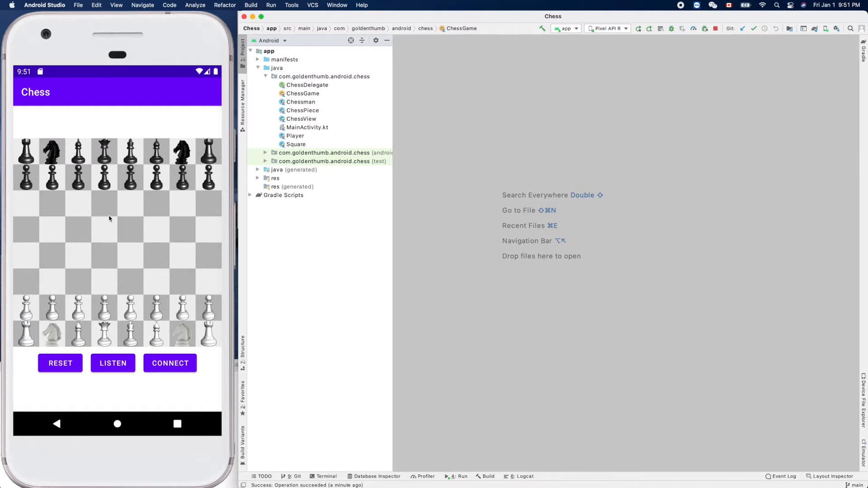
mouse_move(132, 159)
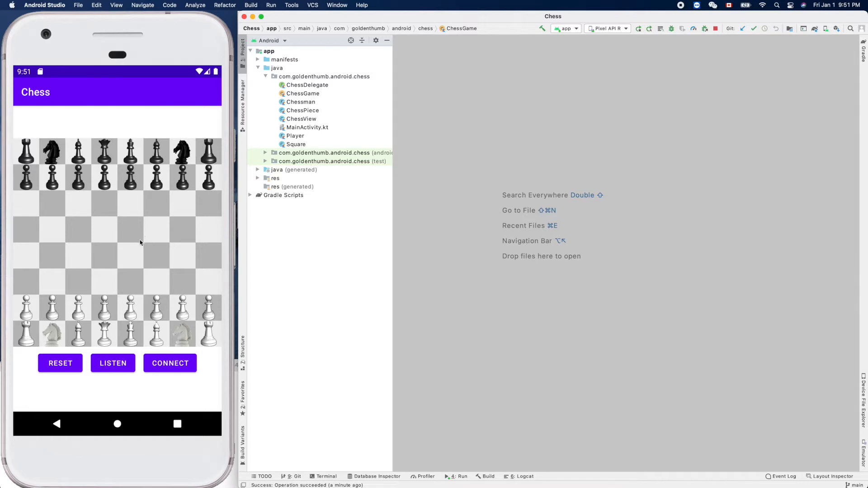
mouse_move(132, 161)
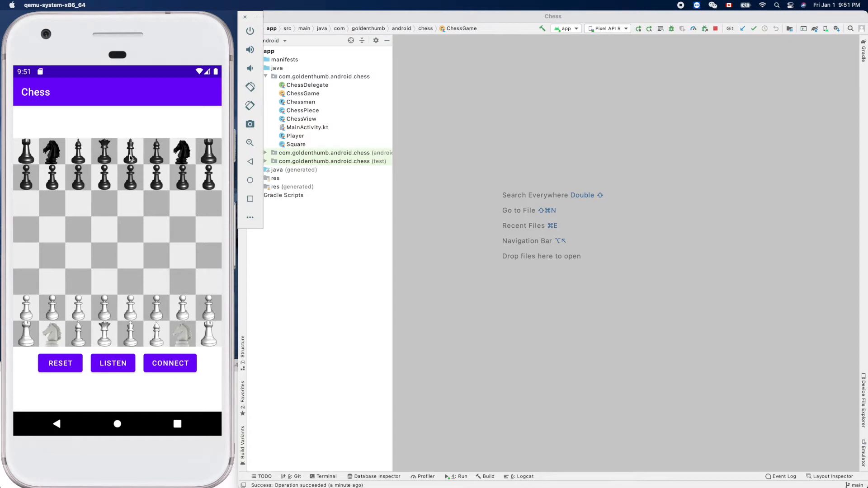
mouse_move(293, 286)
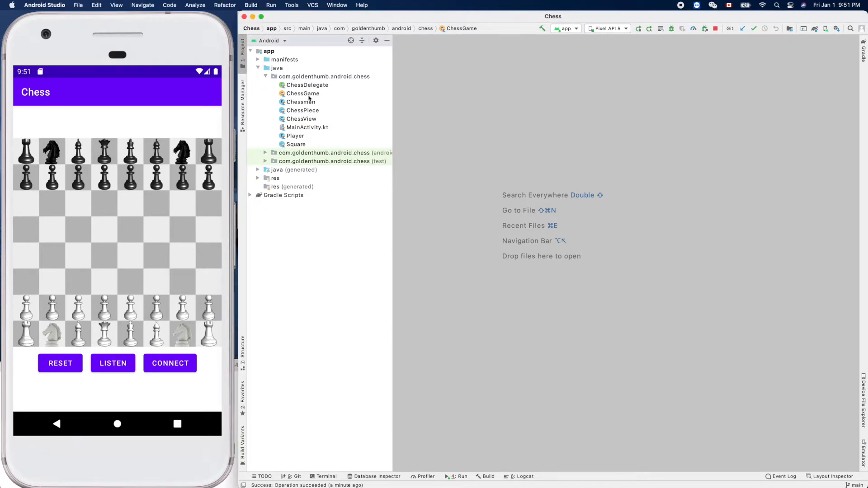
mouse_move(265, 161)
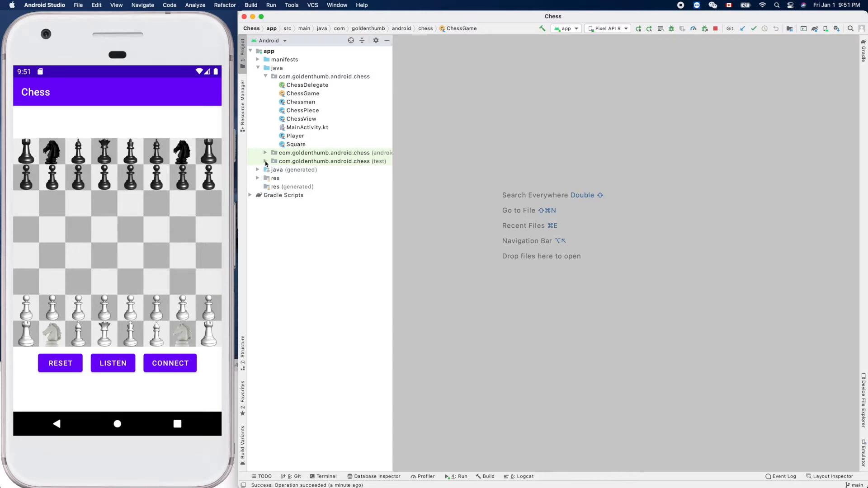
click(265, 161)
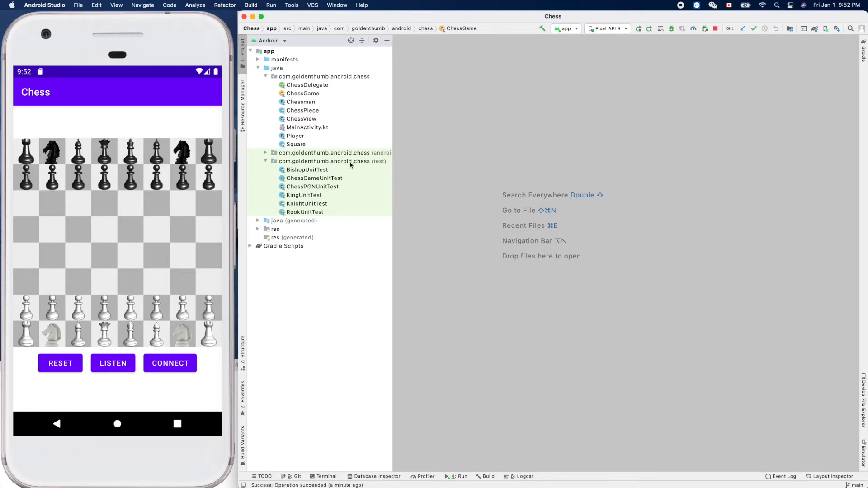
right_click(331, 161)
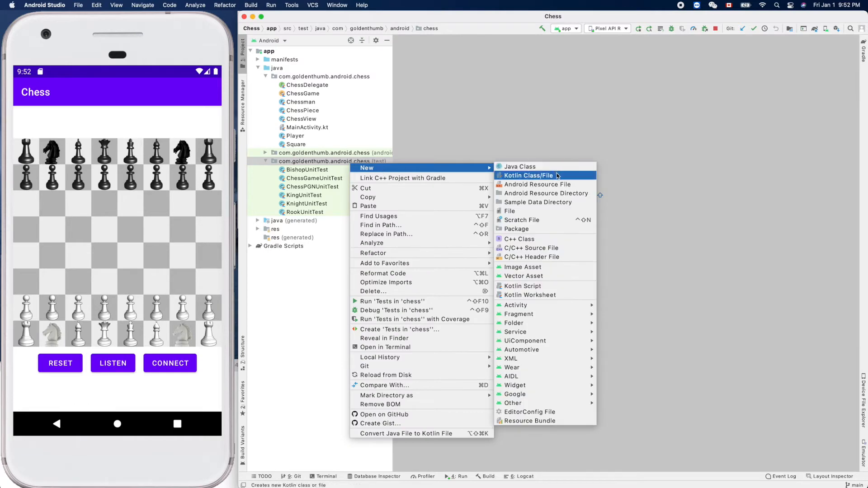
click(527, 176)
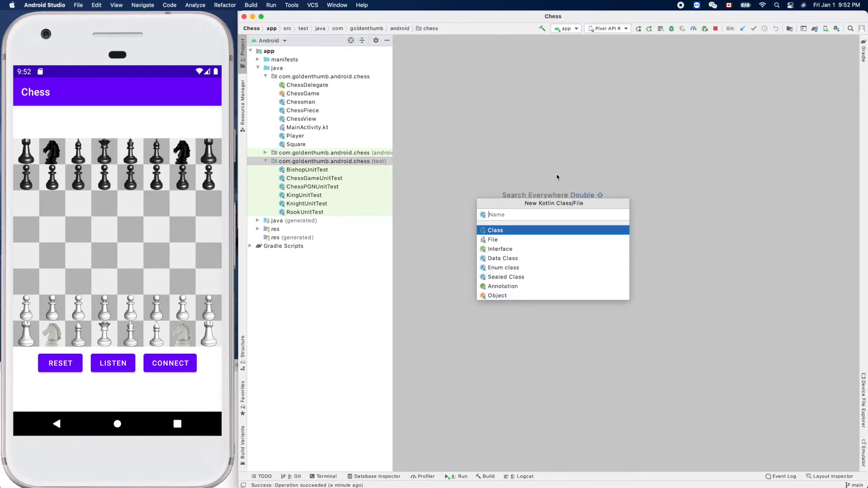
text(PawnUnit)
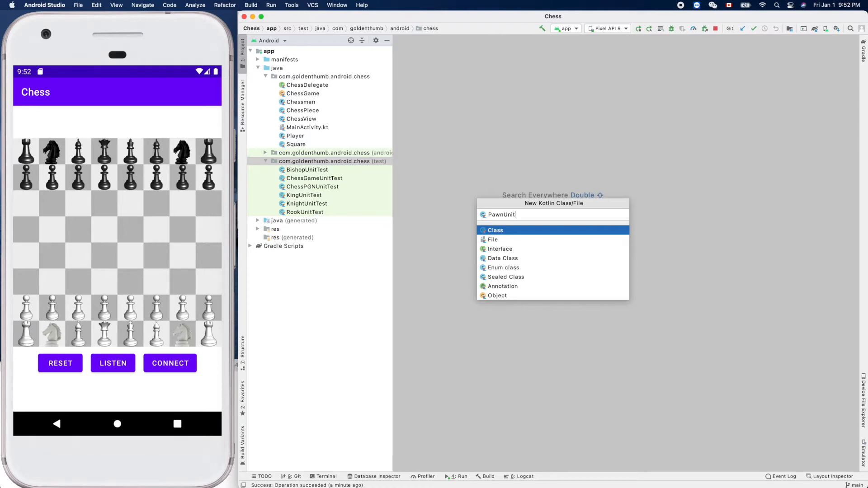
text(Test)
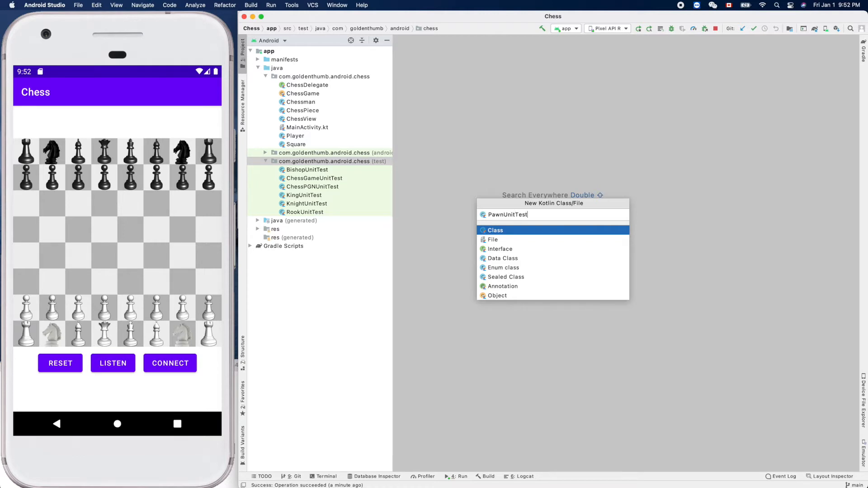
mouse_move(545, 233)
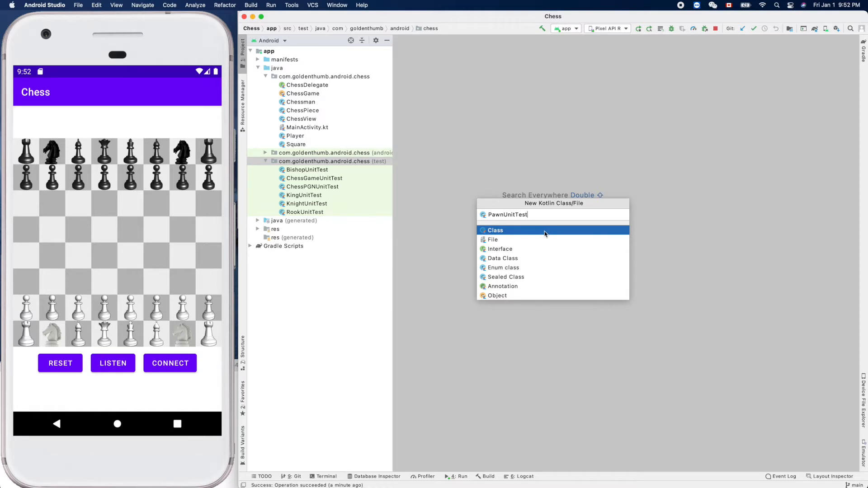
click(494, 230)
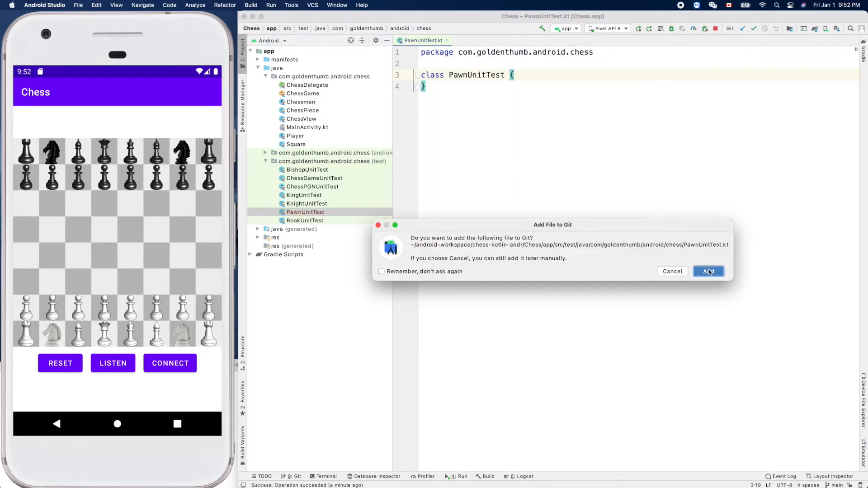
Add the new test file to Git and import org.junit.Test in PawnUnitTest.
click(708, 272)
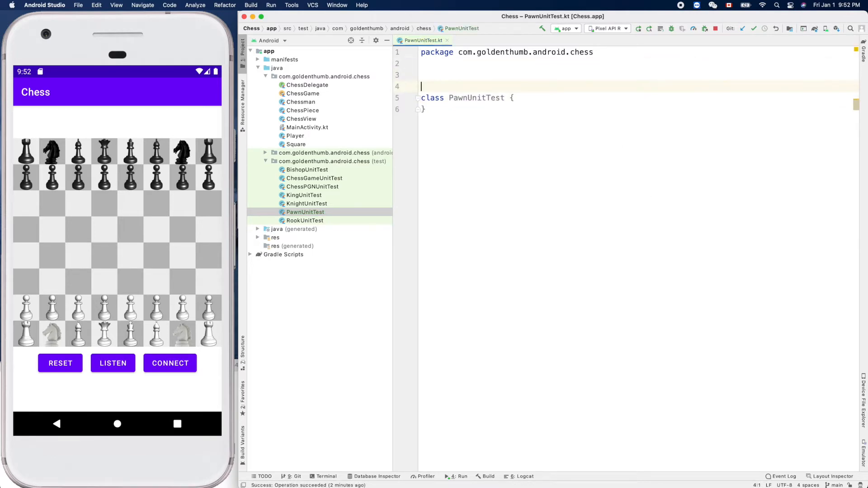
text(import)
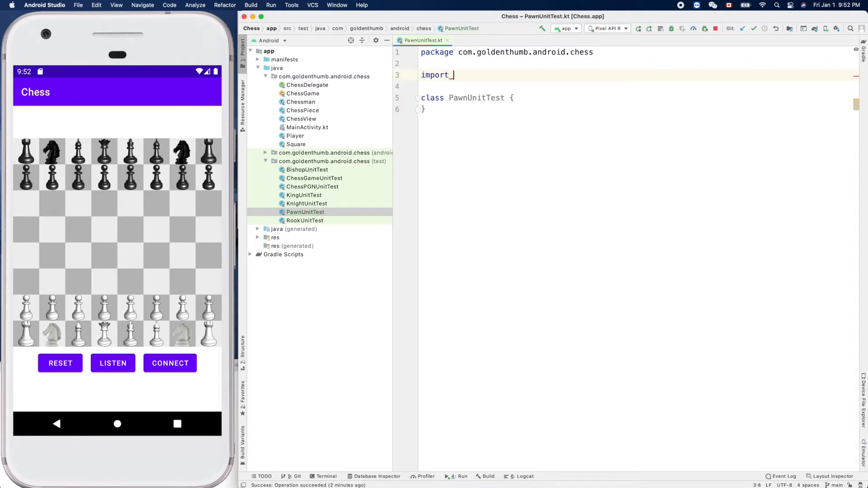
text(org.j)
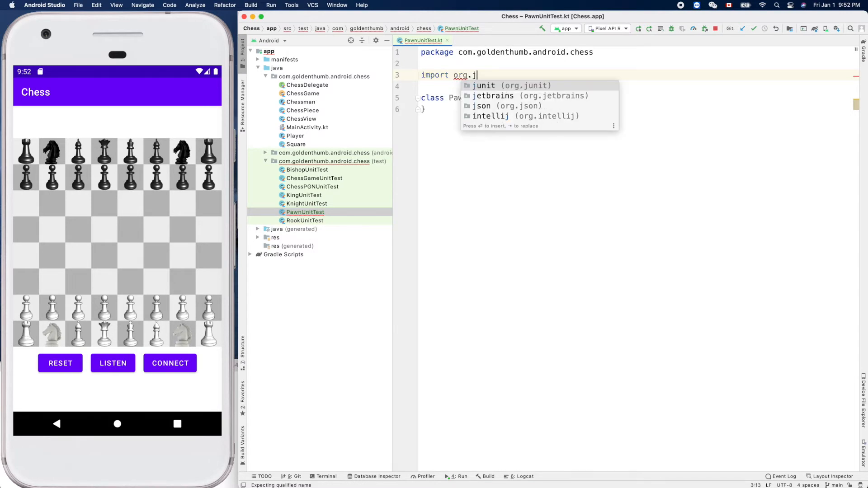
text(unit.Test)
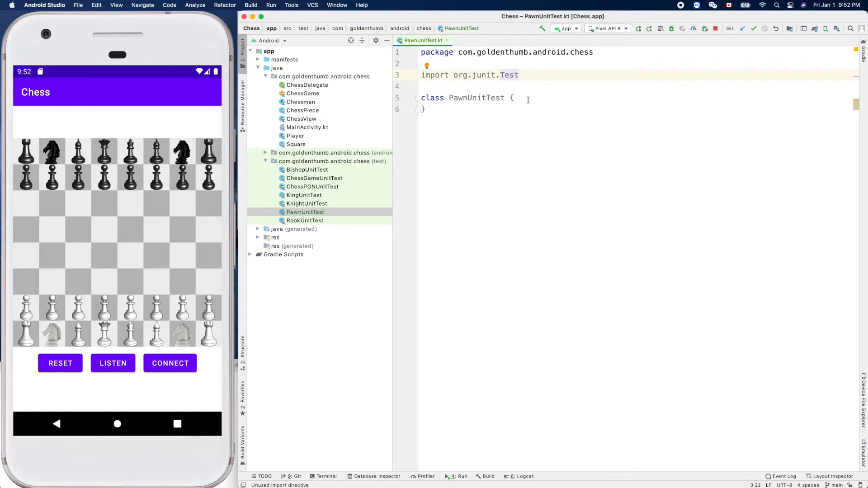
key(enter)
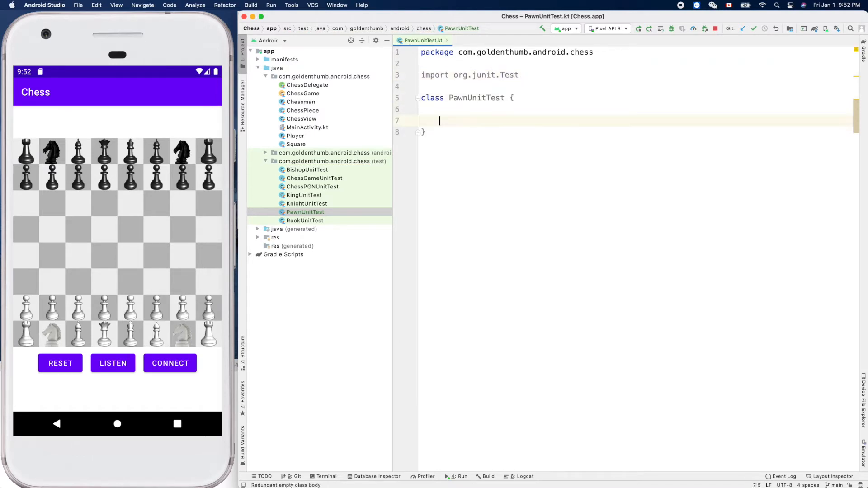
text(@Test)
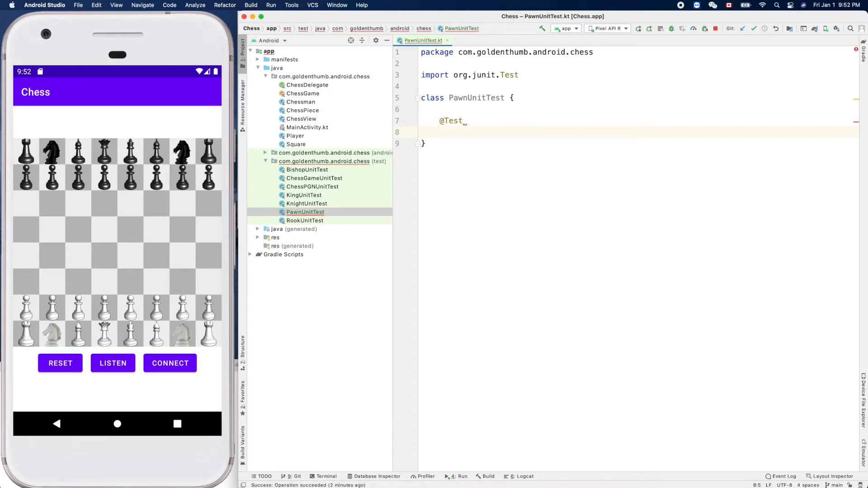
text(fun)
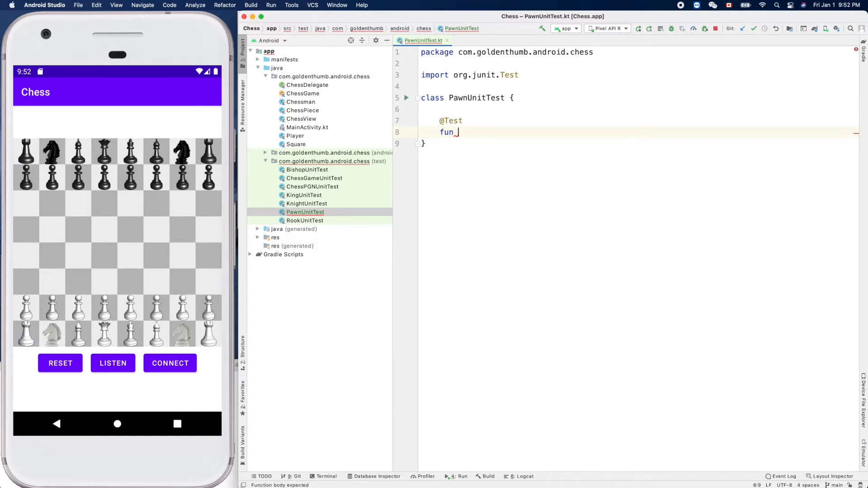
text(canPawnMove_)
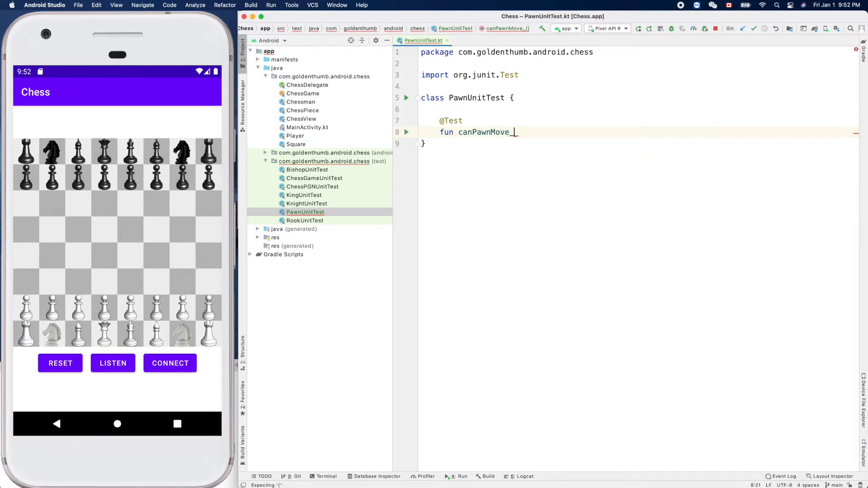
text(firstMove() {)
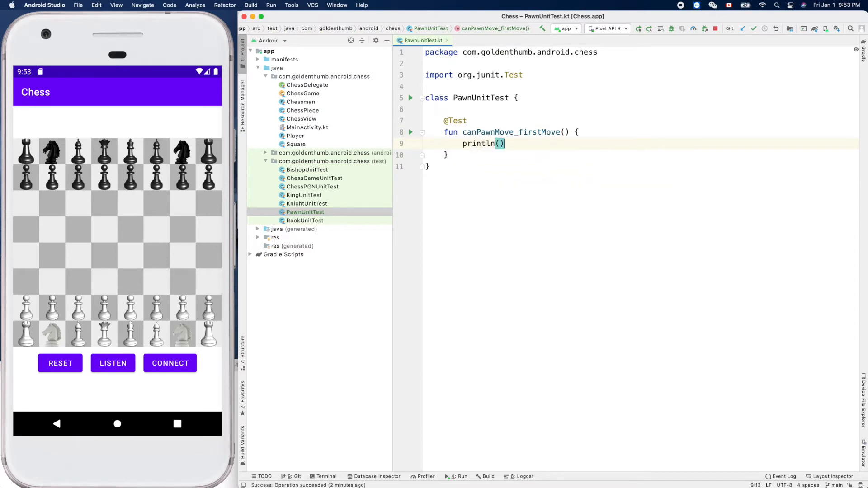
text(Ch)
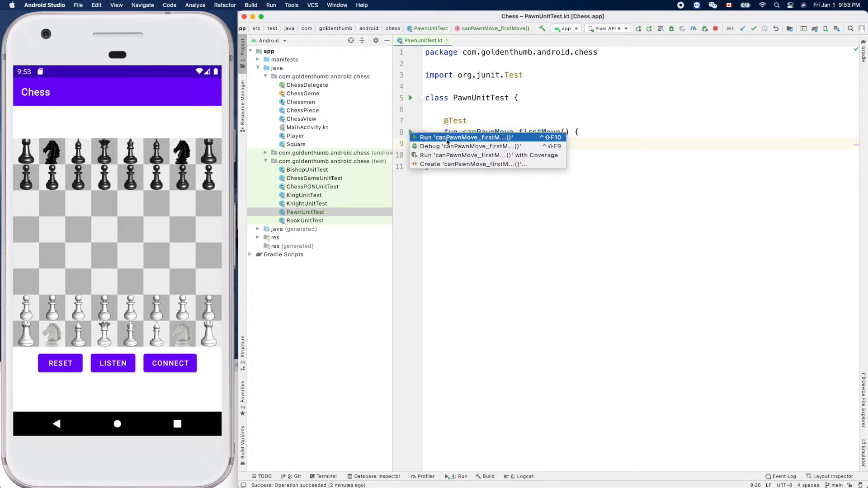
Run the canPawnMove_firstMove test from the gutter.
click(465, 137)
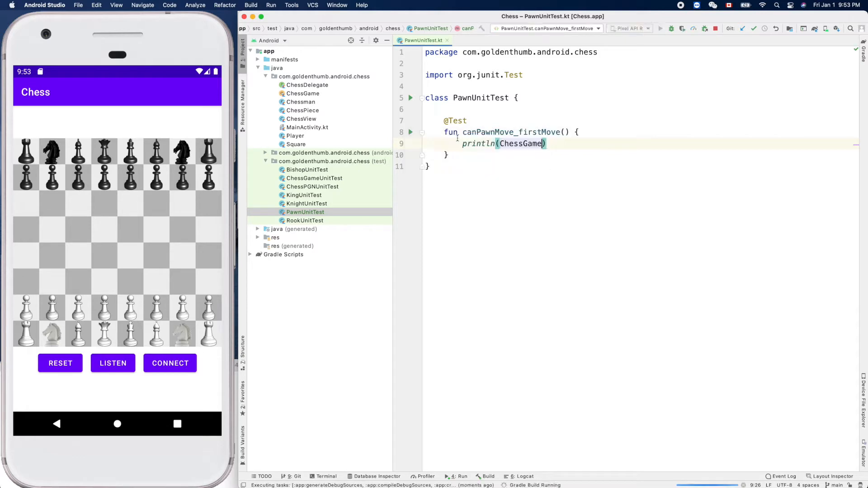
mouse_move(617, 190)
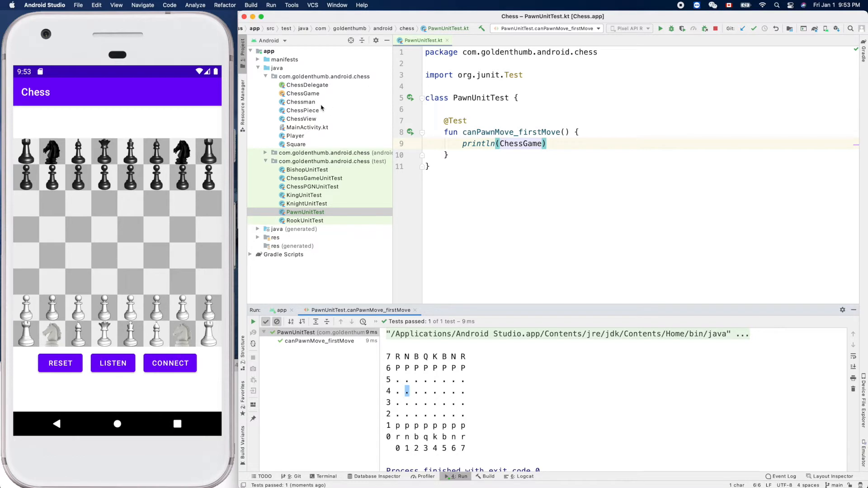
mouse_move(320, 106)
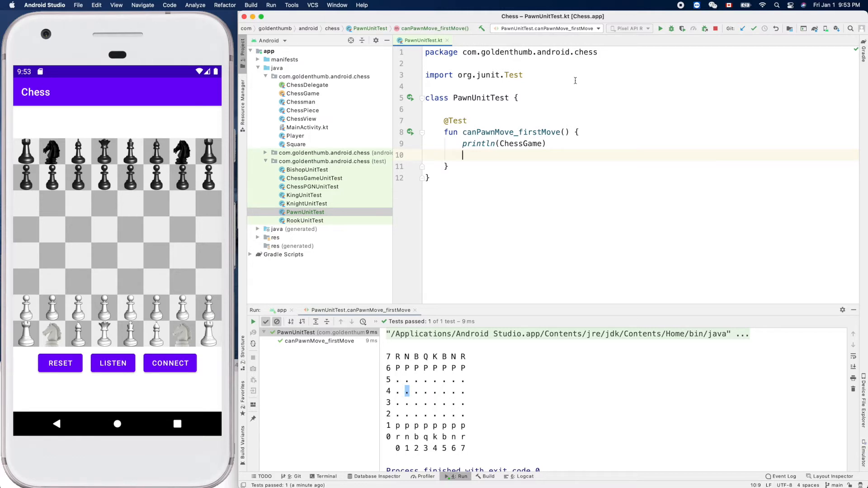
Import org.junit.Assert.* and add a commented-out assertTrue() line in the test.
text(import org.junit.Assert)
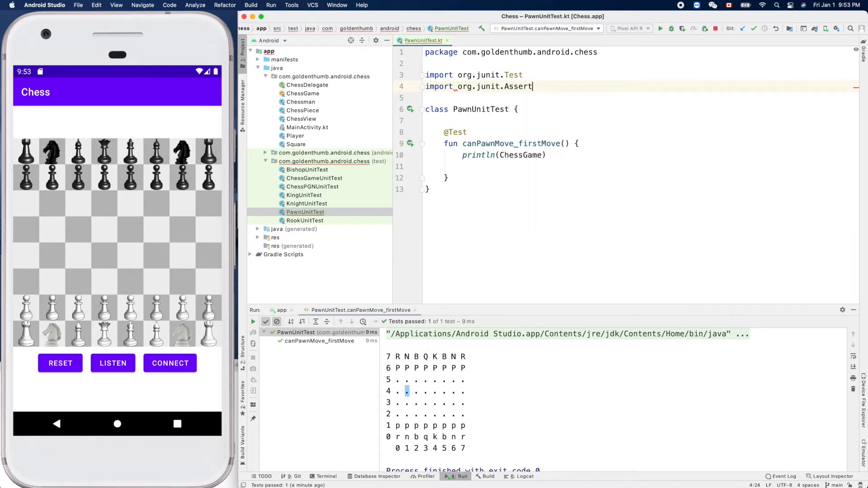
text(.*)
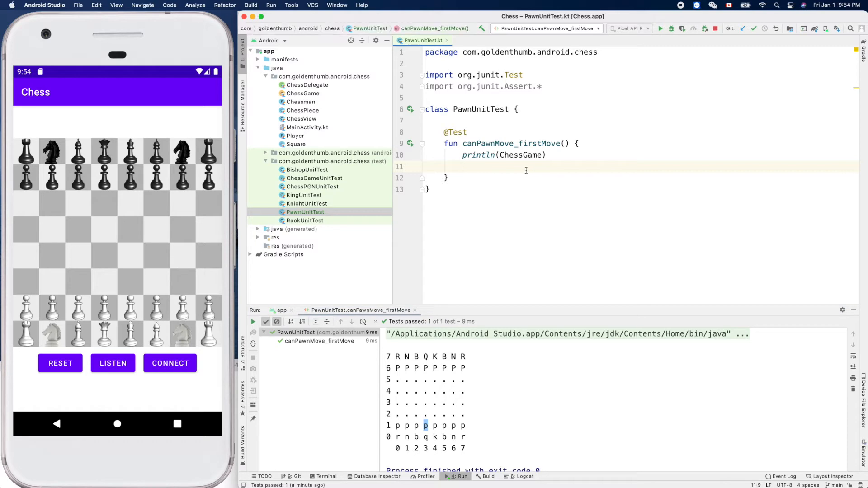
text(assertTrue()
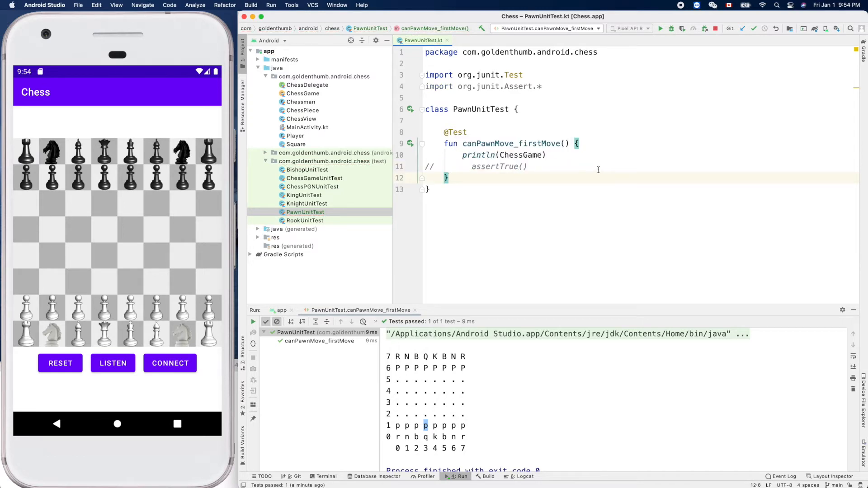
mouse_move(319, 119)
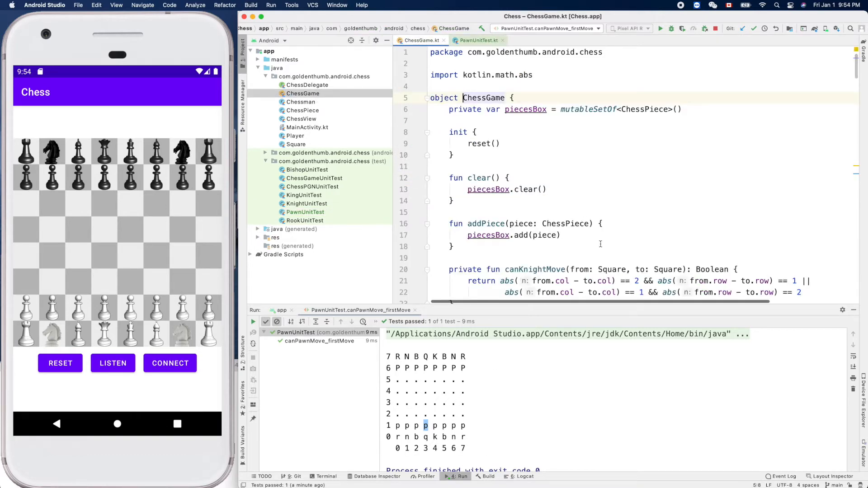
Scroll ChessGame.kt down to canMove, leaving room for a new function before it.
scroll(down, 3)
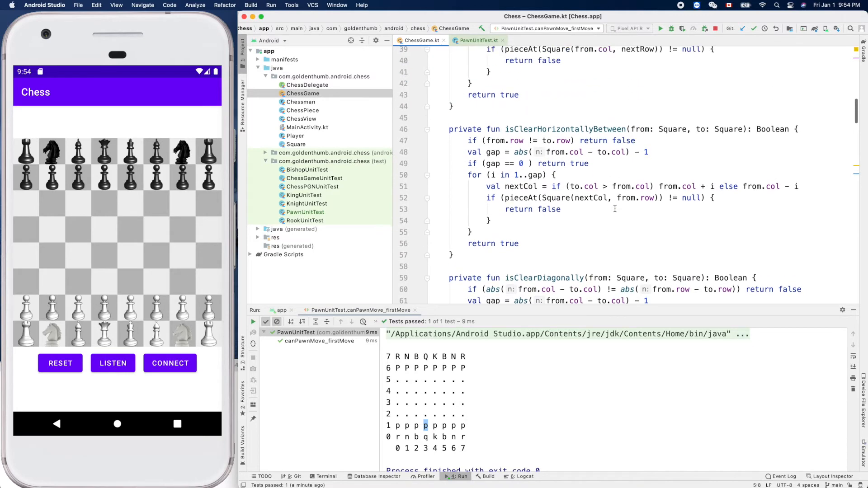
scroll(down, 3)
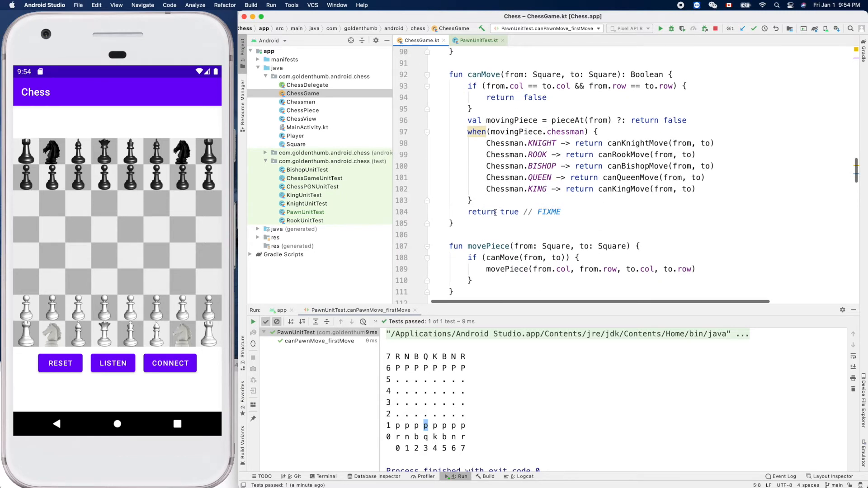
mouse_move(595, 214)
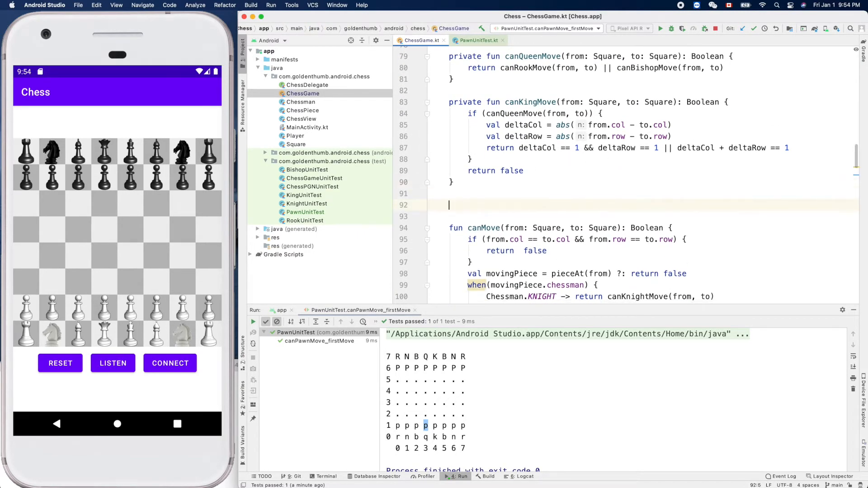
Write private fun canPawnMove(from: Square, to: Square): Boolean that returns false.
text(private fun)
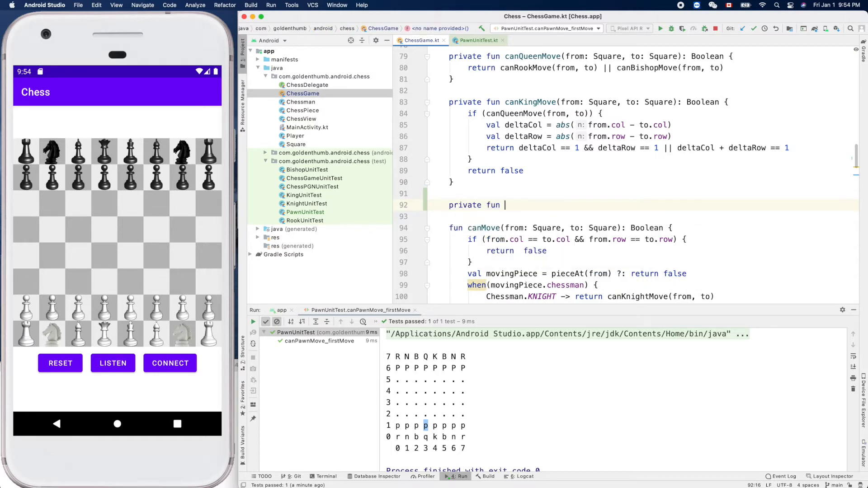
text(canPaw)
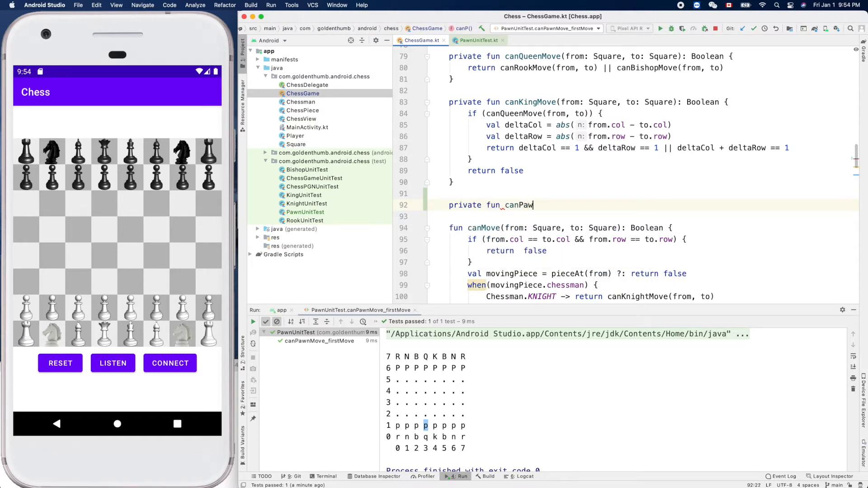
text(nM)
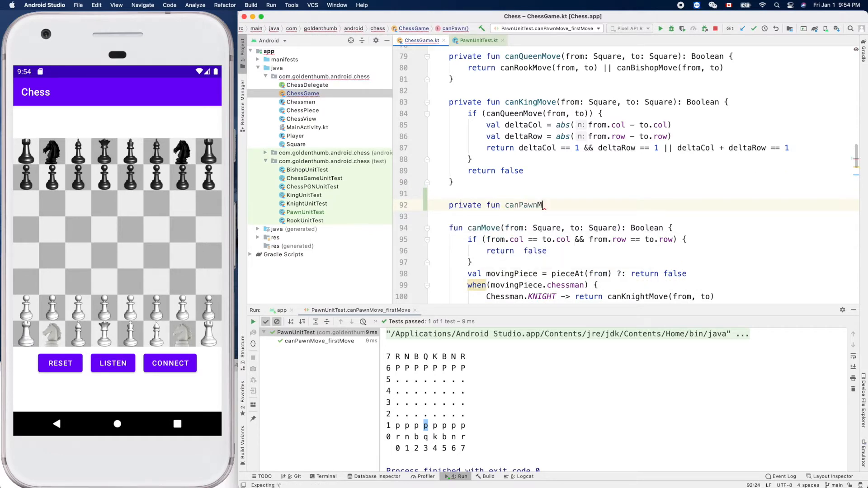
text(ove(from: Square))
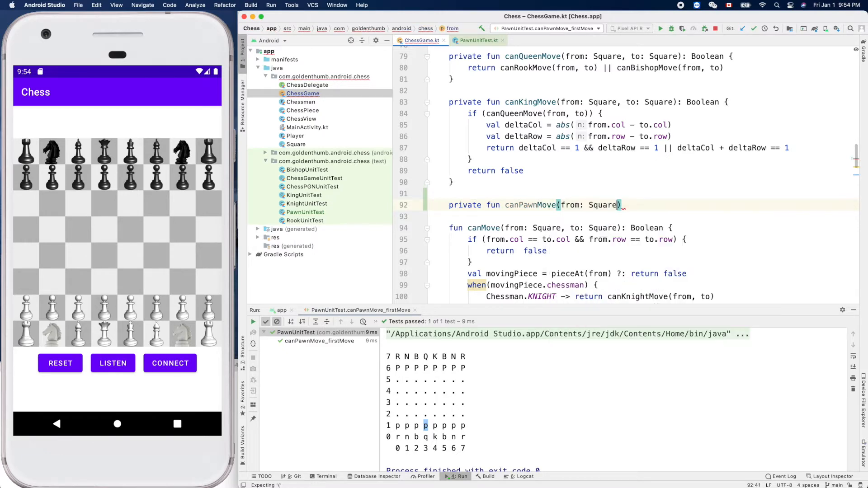
text(, to: Square)
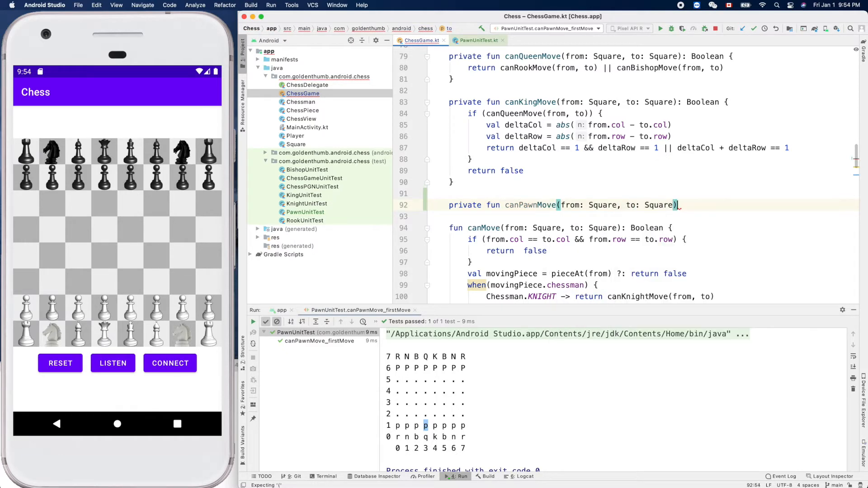
text(: Boolean)
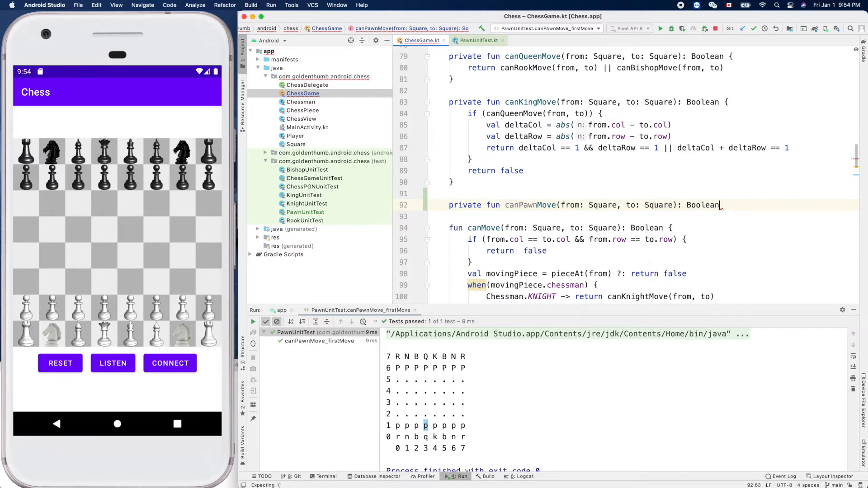
text({})
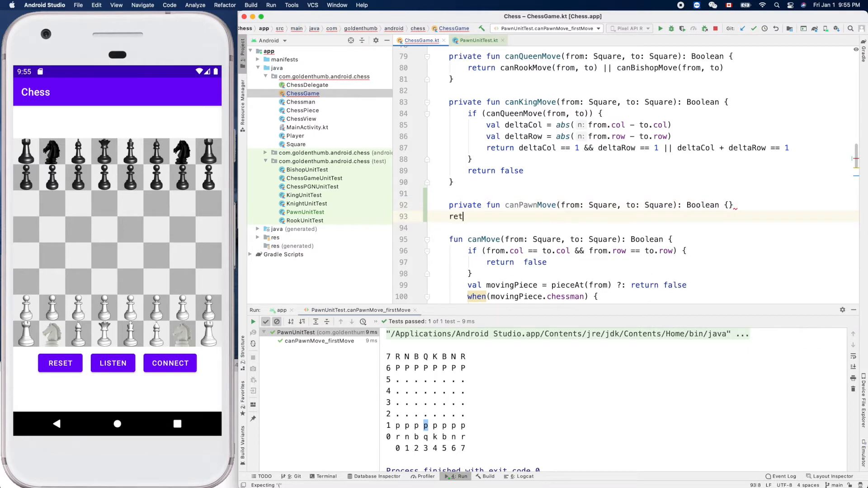
key(Backspace)
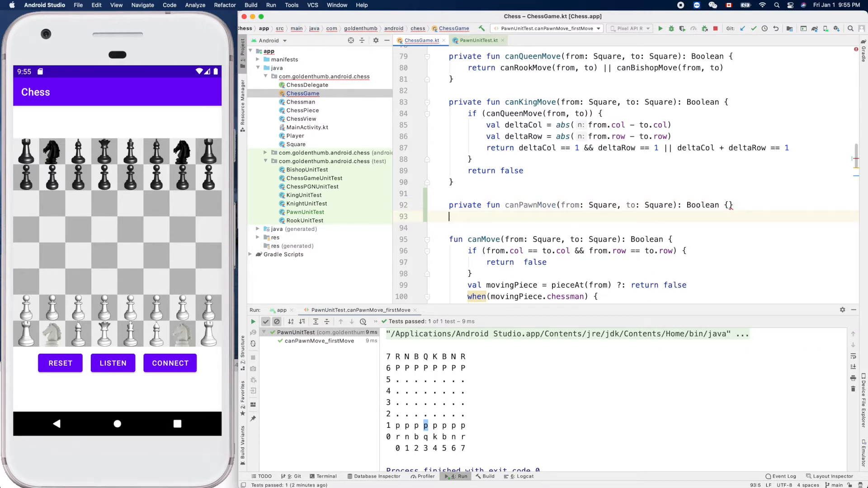
click(728, 205)
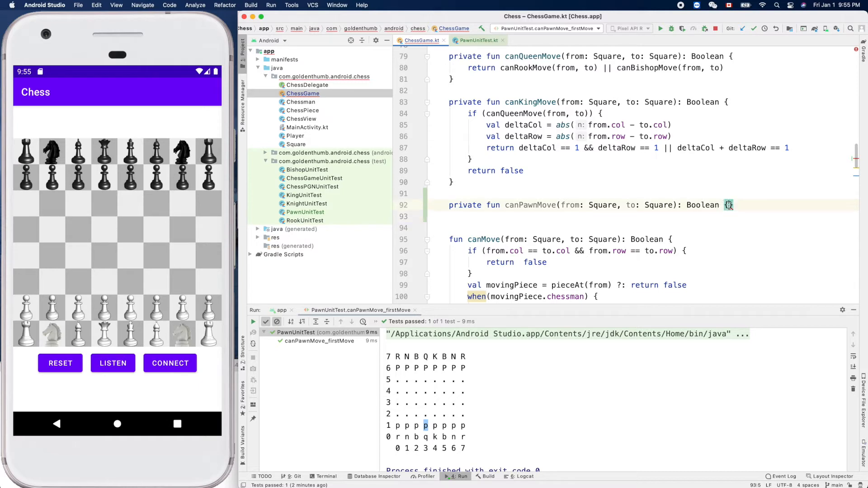
text(return false)
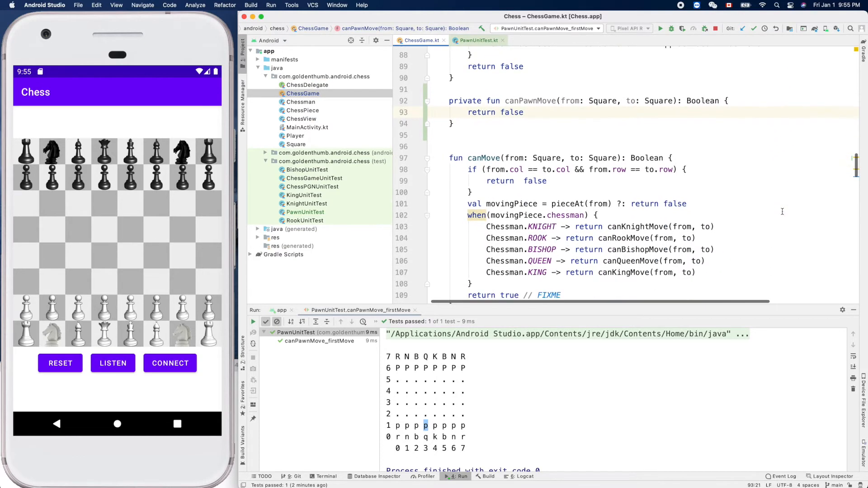
Add Chessman.PAWN -> return canPawnMove(from, to) to canMove and select the old FIXME return line for removal.
scroll(down, 3)
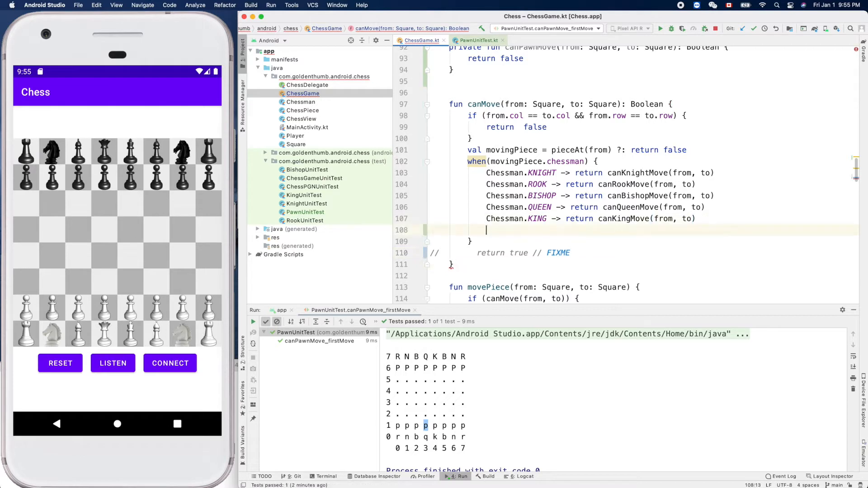
text(Chessman.PAWN)
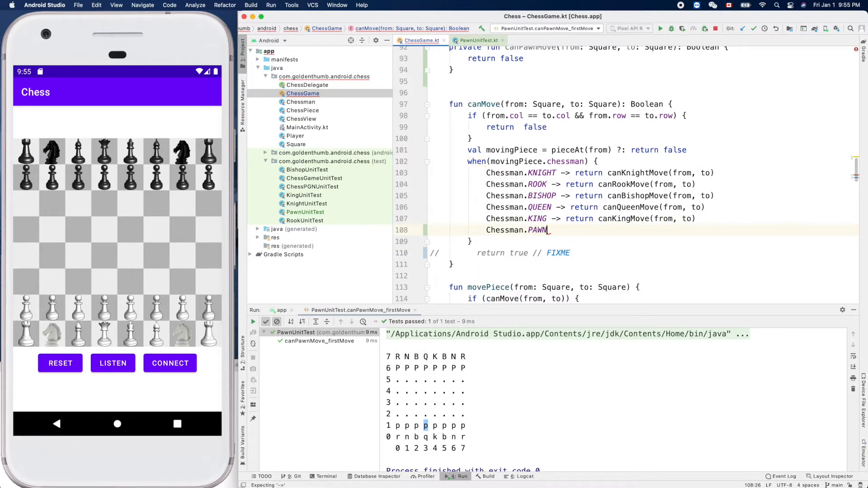
text(-> r)
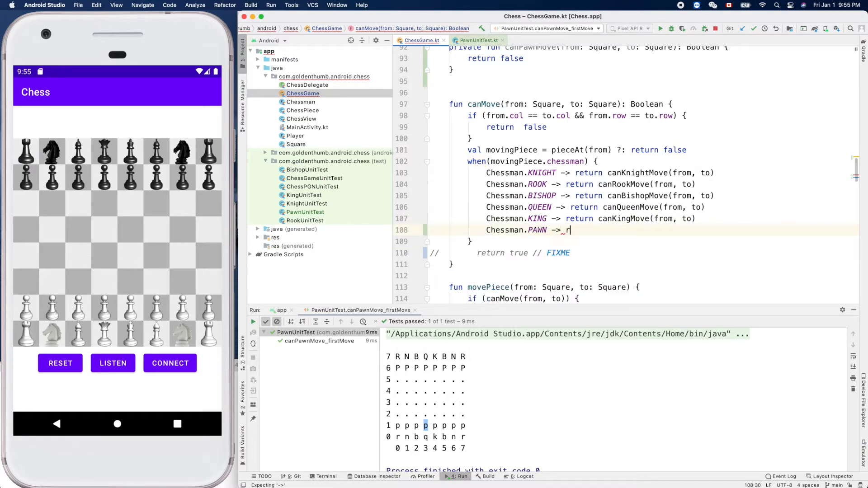
text(eturn ca)
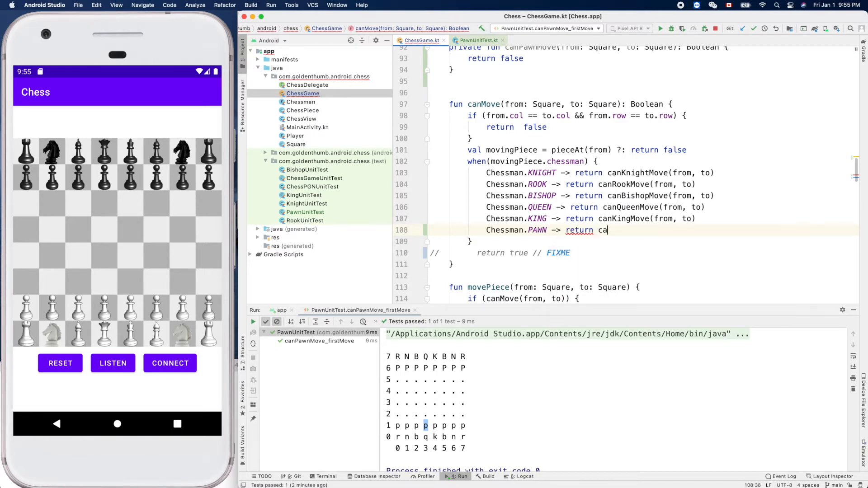
text(nPawnMove(fr)
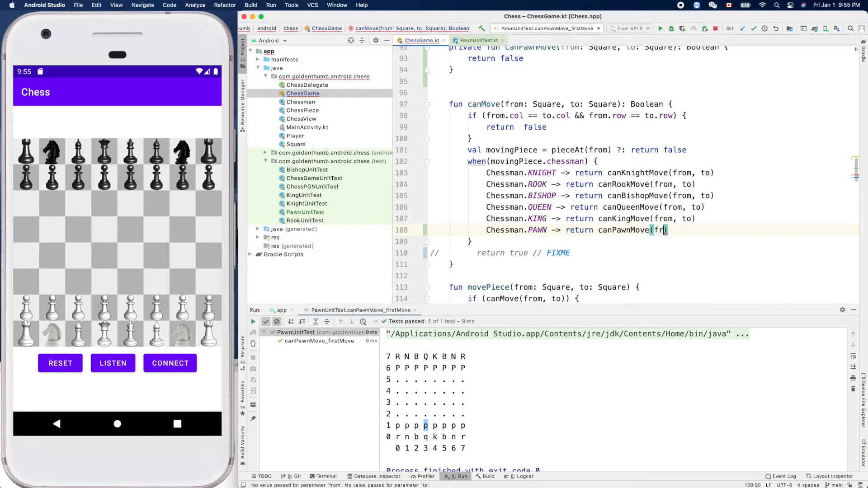
text(, to)
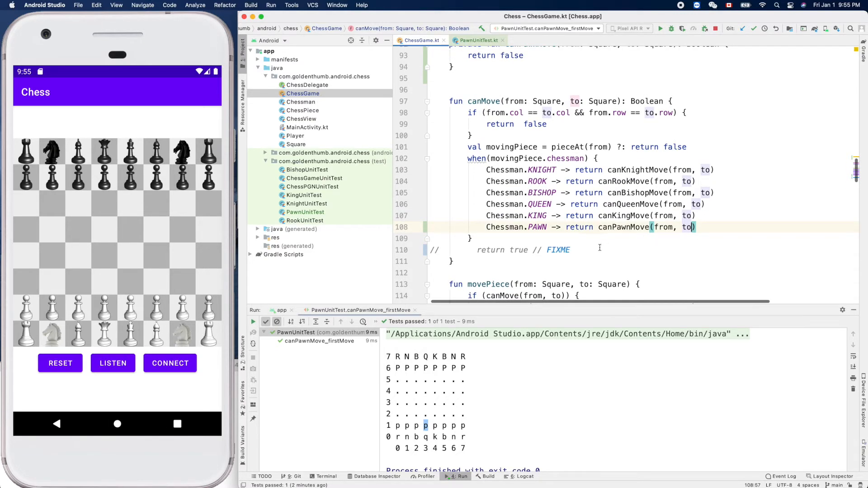
drag(545, 192, 694, 227)
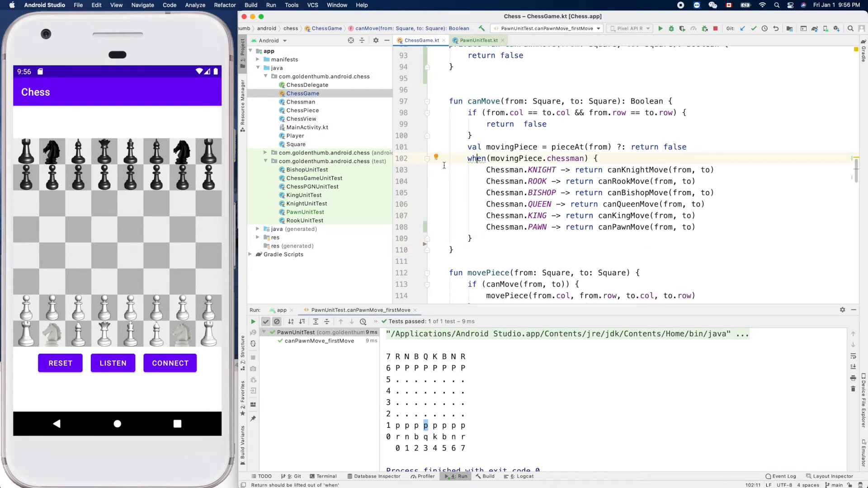
Apply the 'Lift return out of when' intention so canMove returns the when expression directly.
click(436, 159)
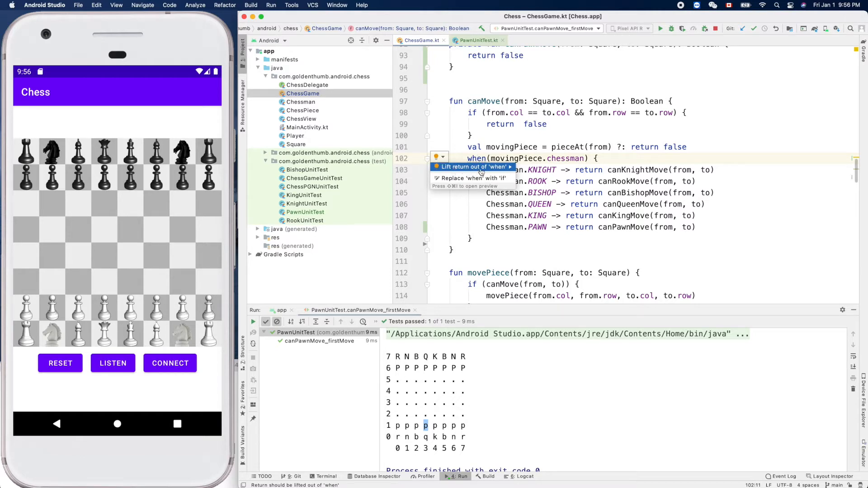
mouse_move(471, 178)
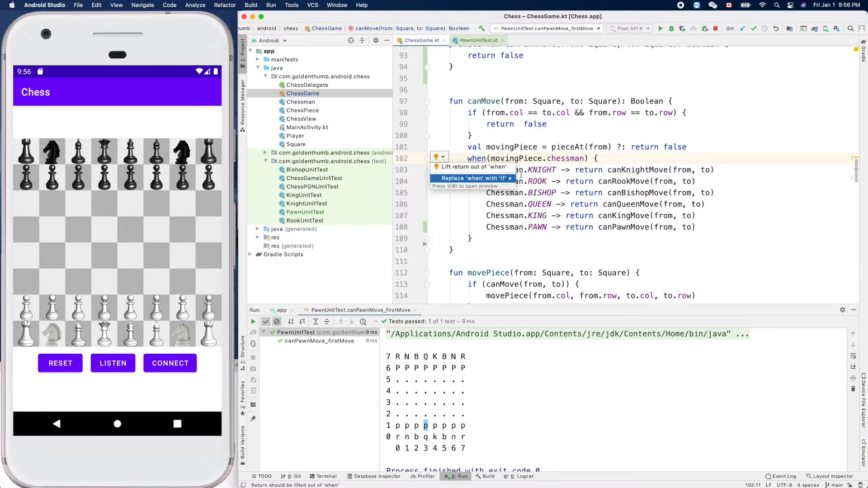
click(473, 178)
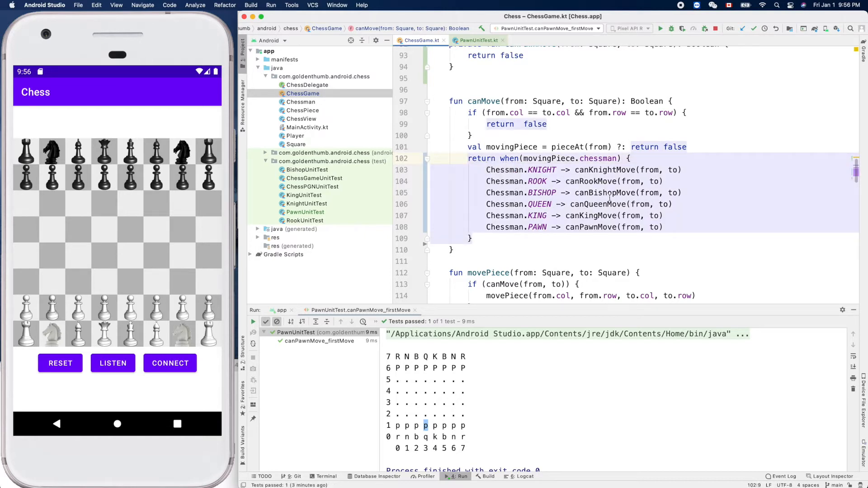
mouse_move(558, 237)
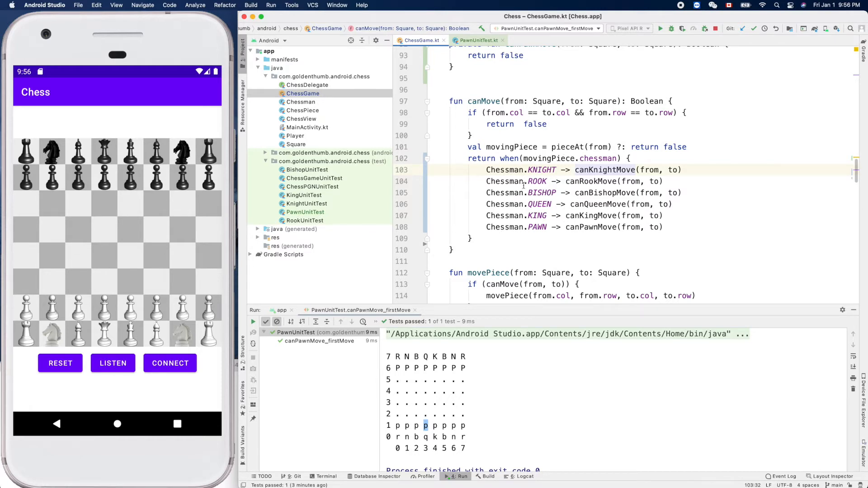
Assert ChessGame.canMove(Square(3,1), Square(3,2)) and canMove(Square(3,1), Square(3,3)) are true.
scroll(up, 3)
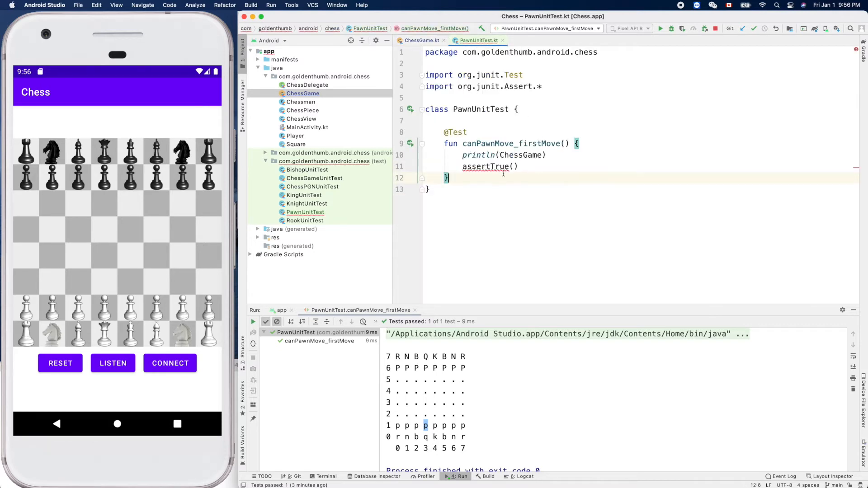
text(Ch)
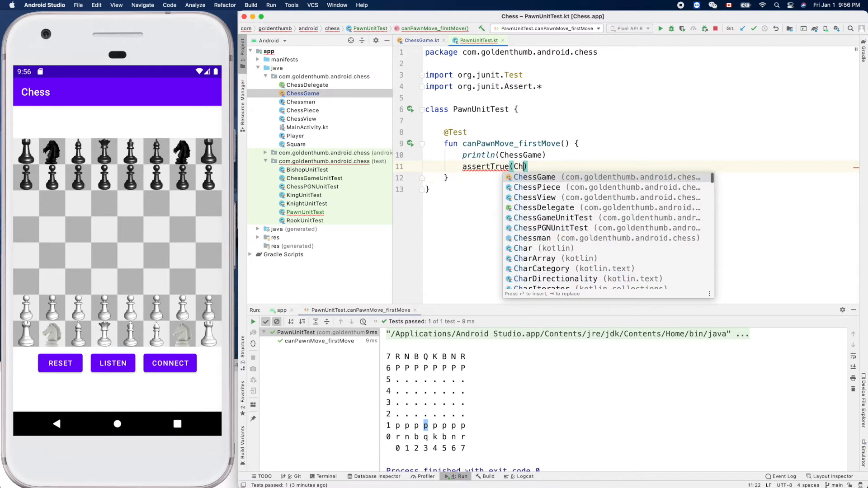
text(ChessGame.canMove()
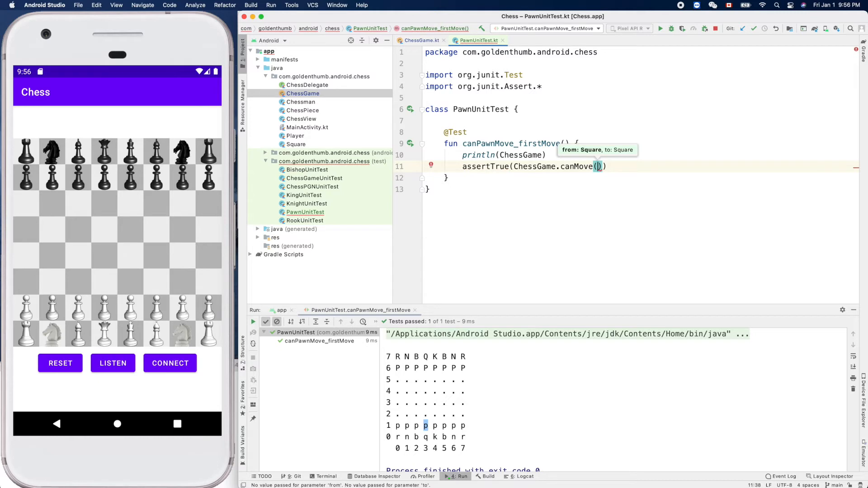
text(Square()
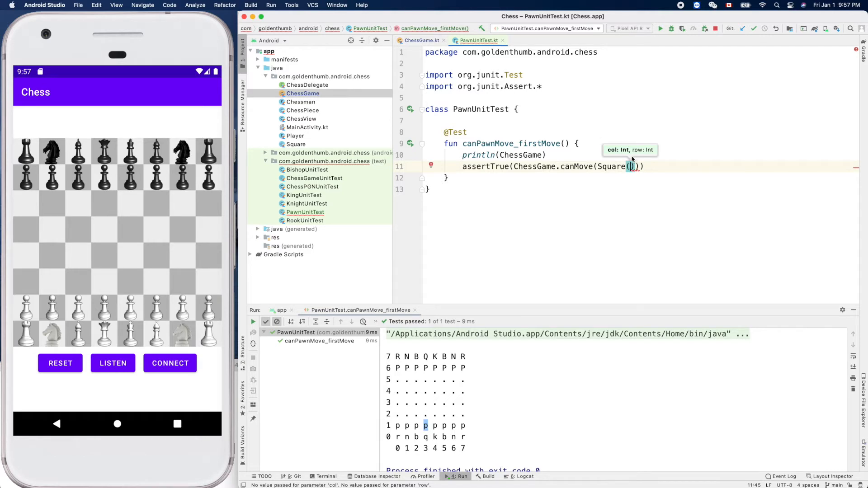
text(3, 1)
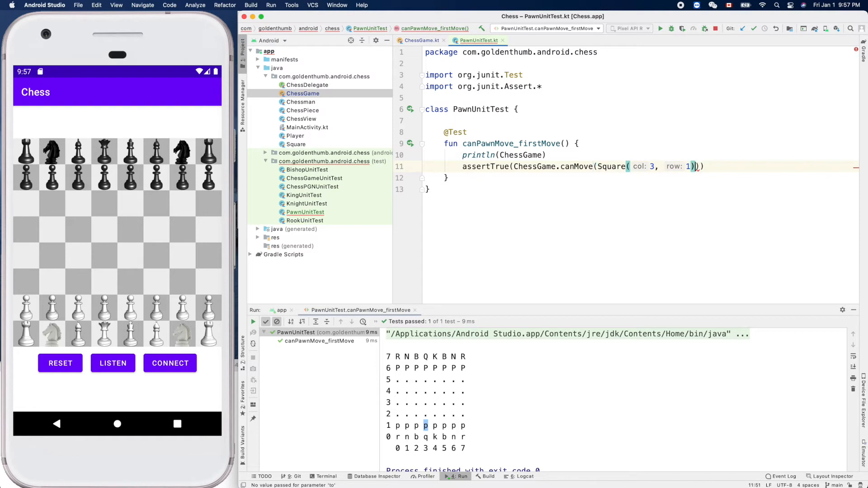
text(, Square())
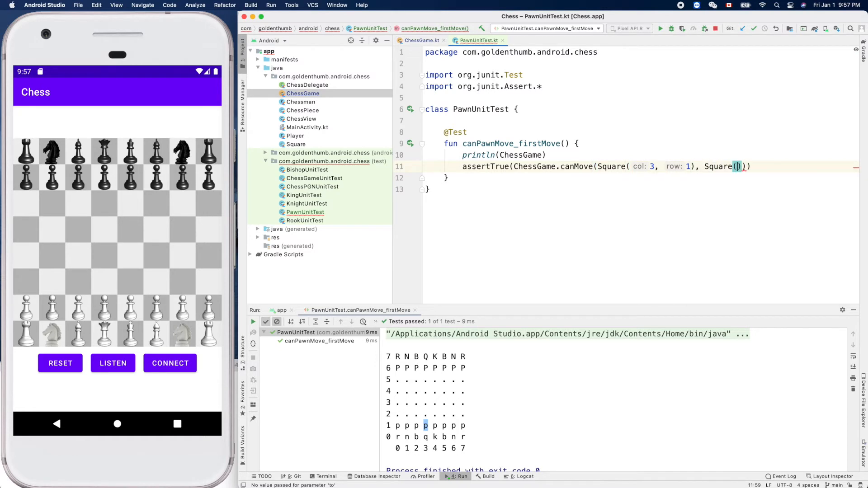
text(col: 3, 2)
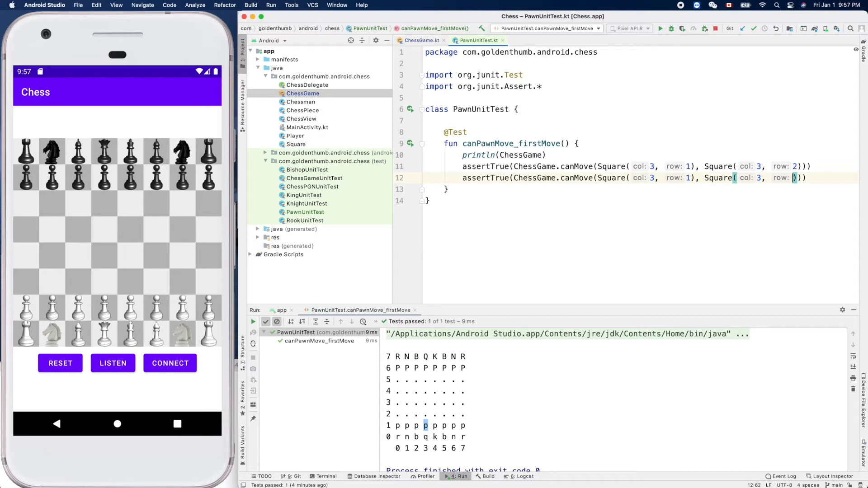
text(3)
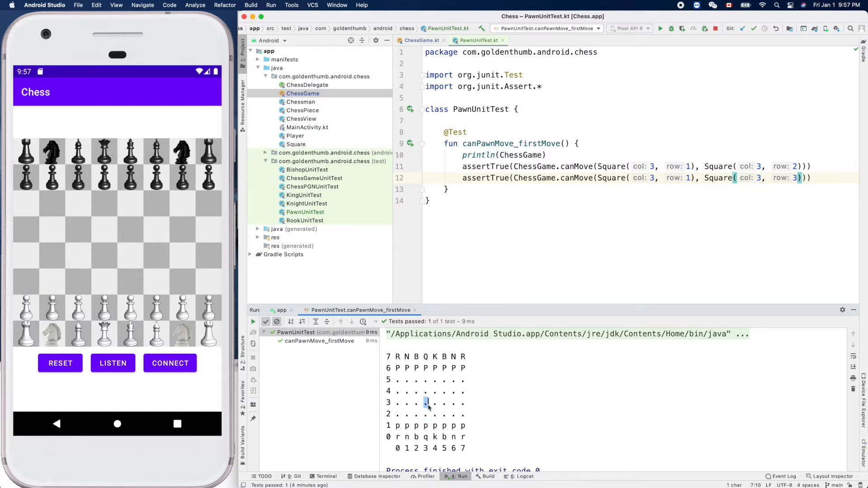
click(428, 200)
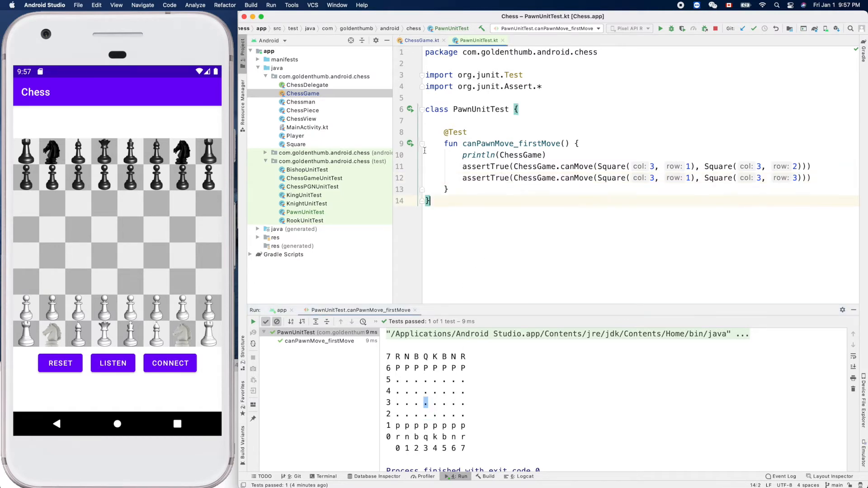
Run the pawn first-move test, which fails, and highlight the target square in the printed board.
click(409, 144)
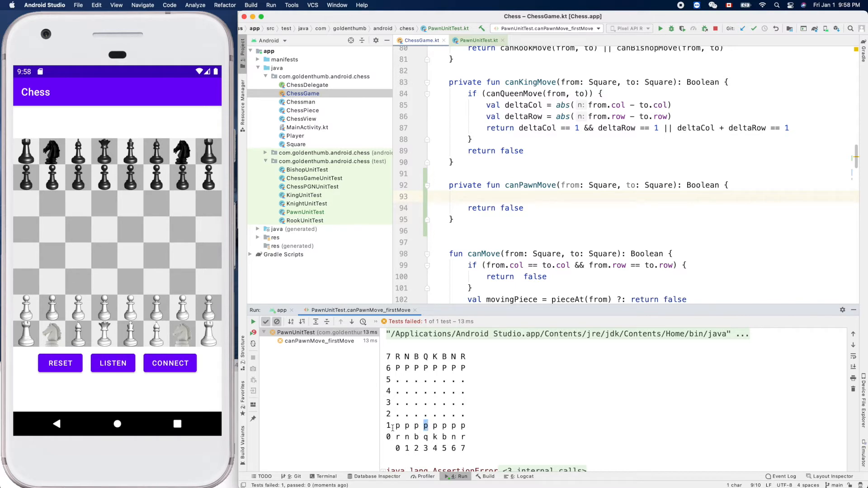
drag(393, 426, 467, 426)
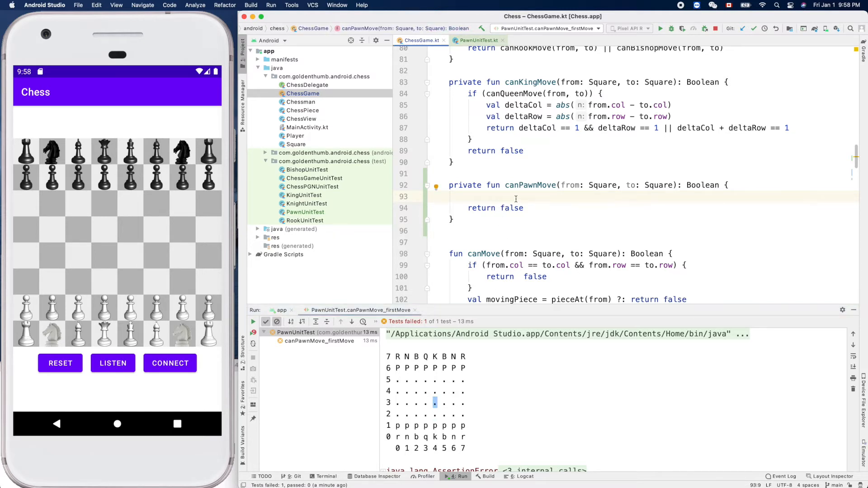
Add the branch letting a row-1 pawn return to.row == 2 || to.row == 3.
text(if ()
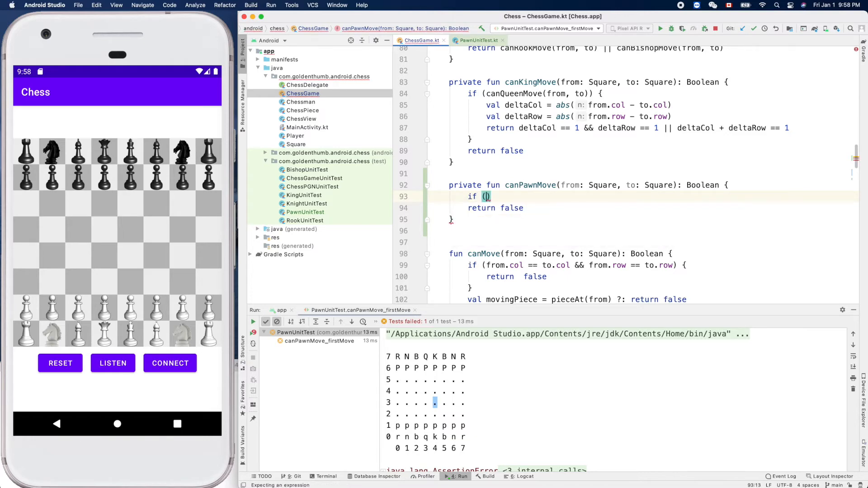
text(from.)
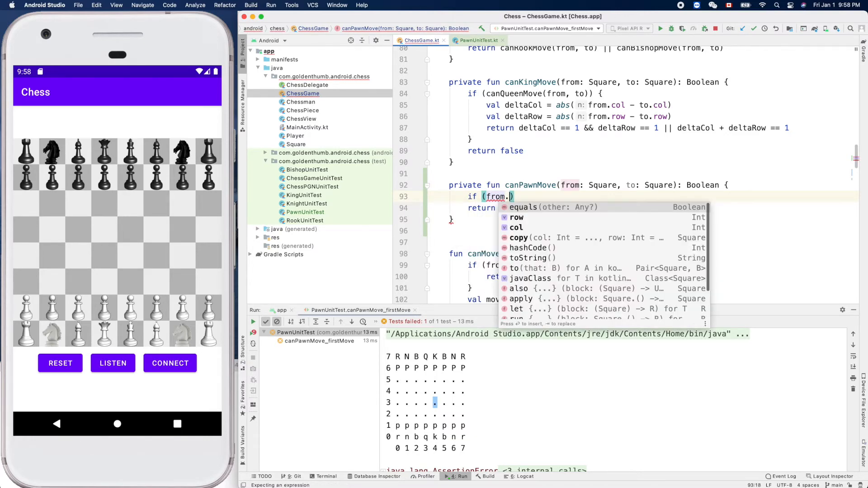
text(row == 1)
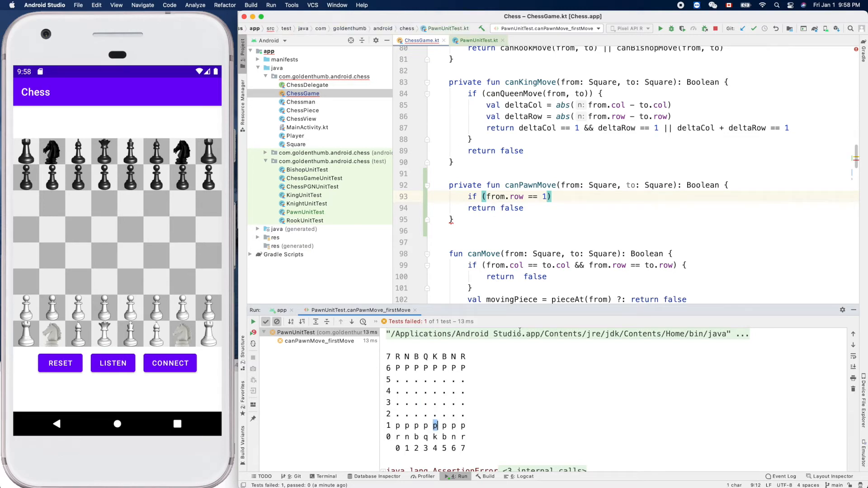
text(|)
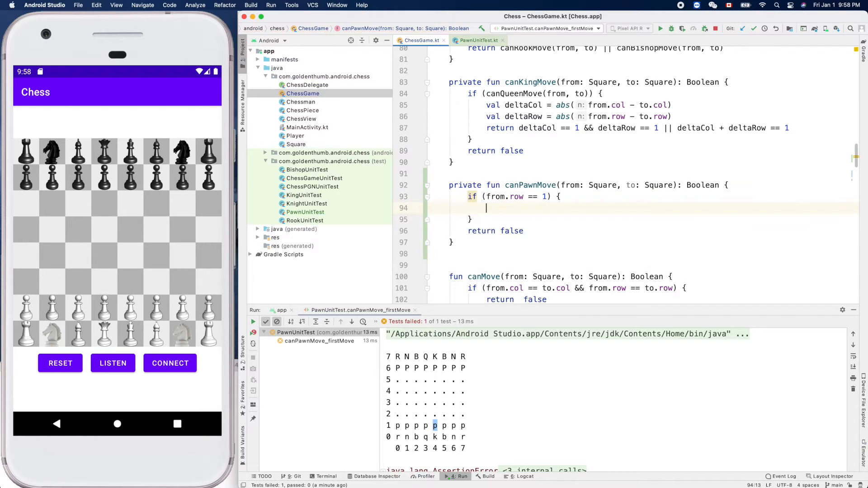
text(return)
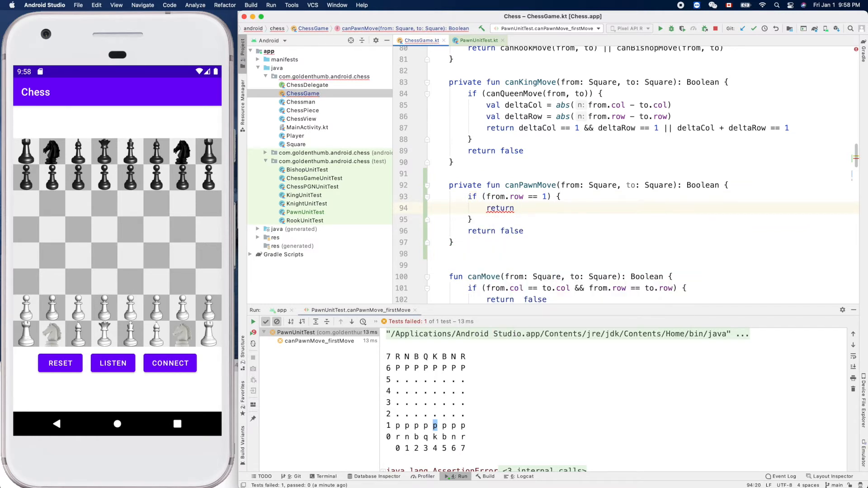
text(to)
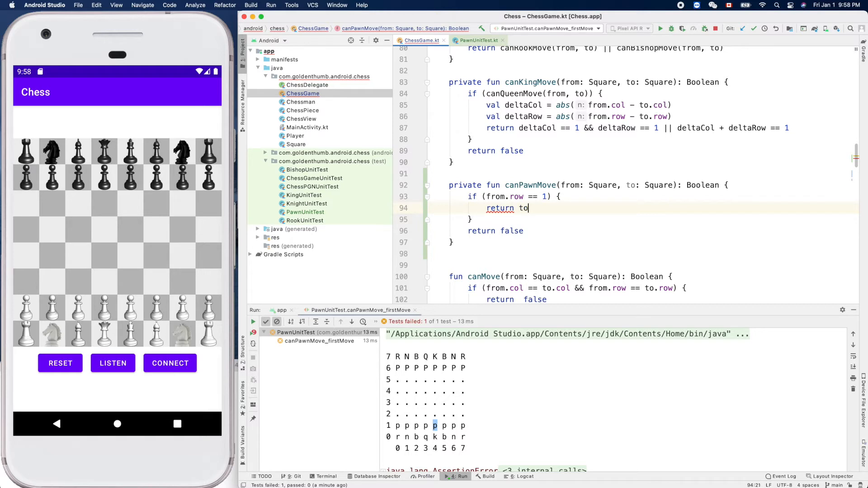
text(.row =)
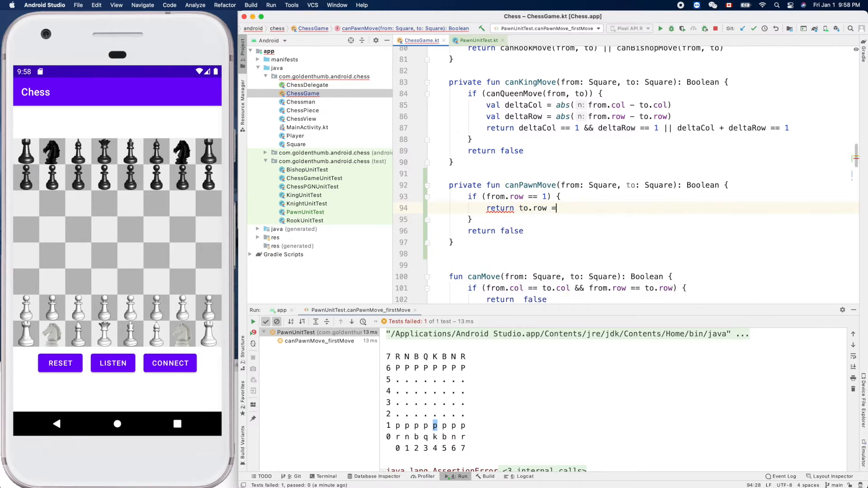
text(= 2)
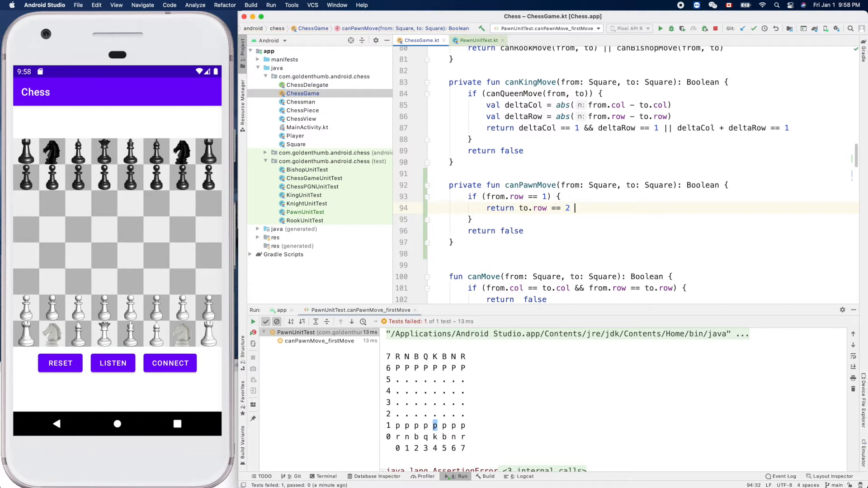
text(| to.row ==)
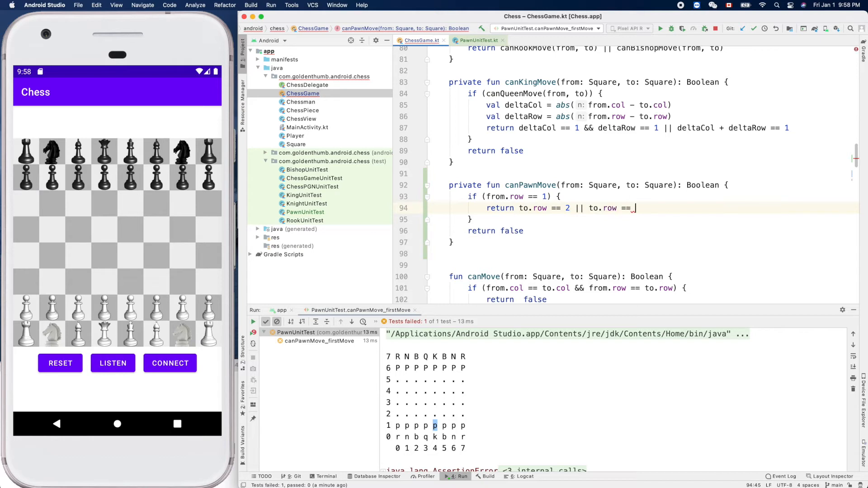
text(3)
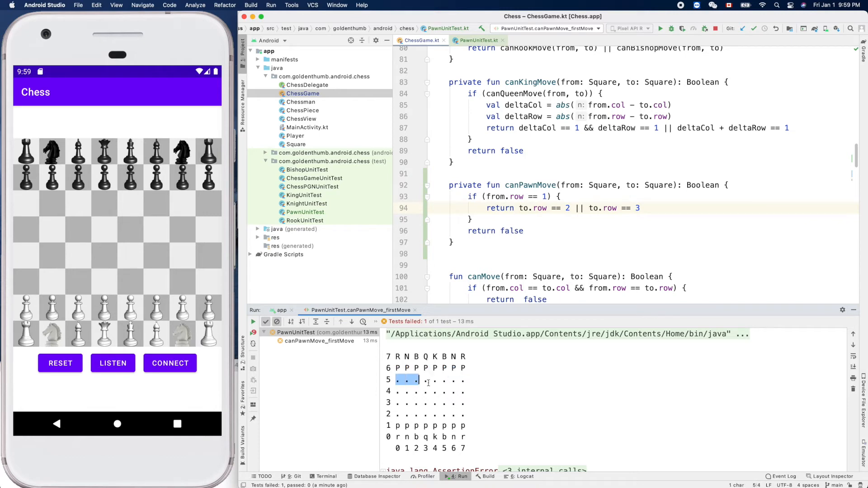
Add the else branch letting a row-6 pawn return to.row == 5 || to.row == 4.
drag(398, 379, 464, 380)
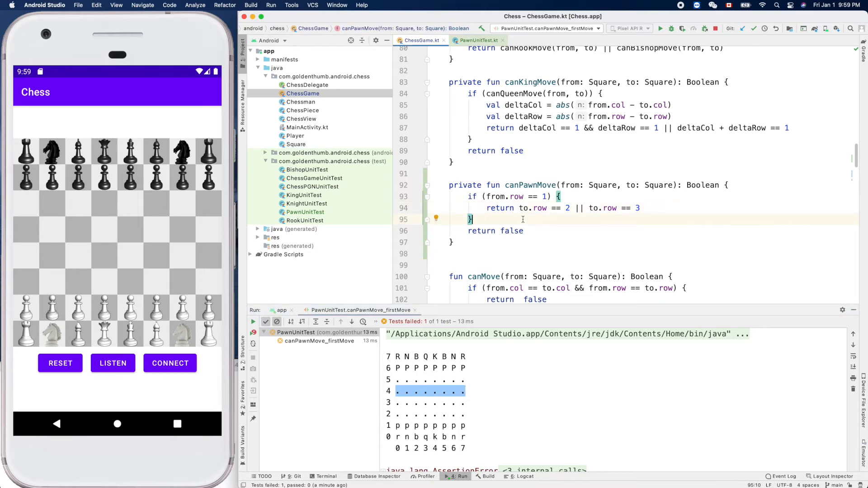
text(else if ()
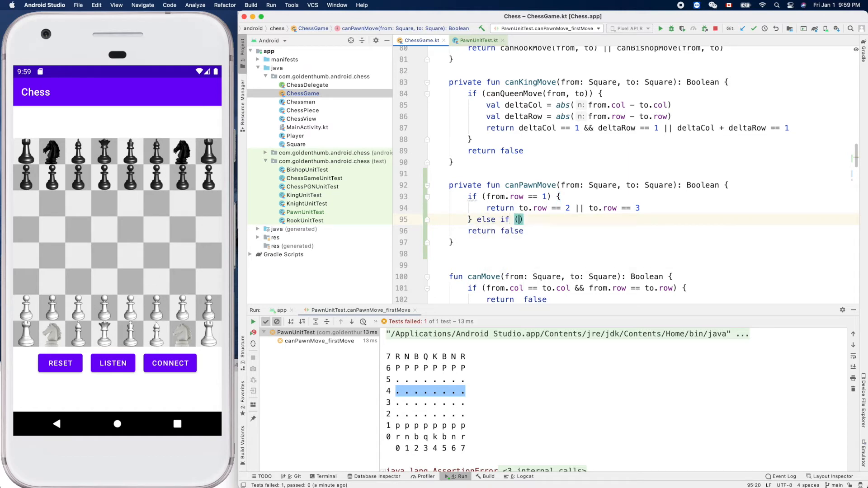
text(from)
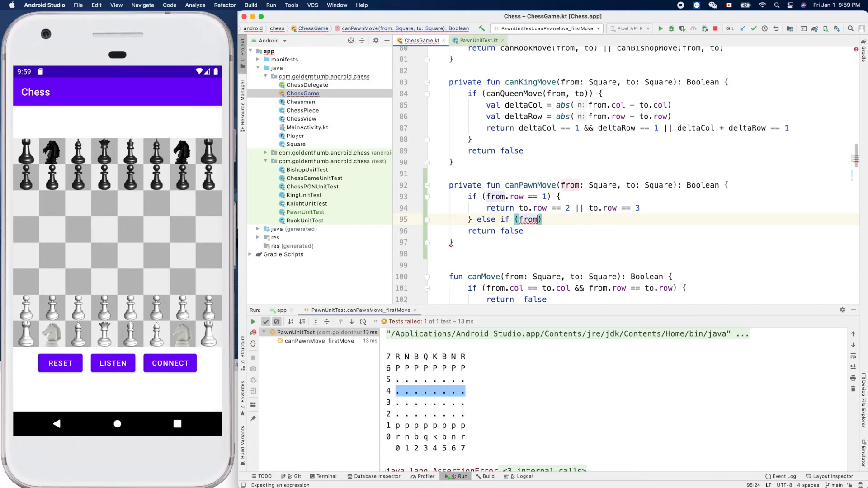
text(.row == 6)
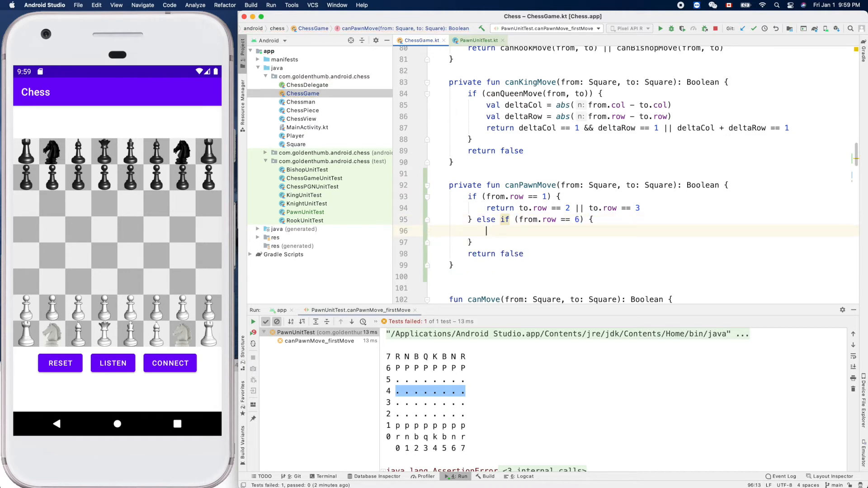
text(return to.row ==)
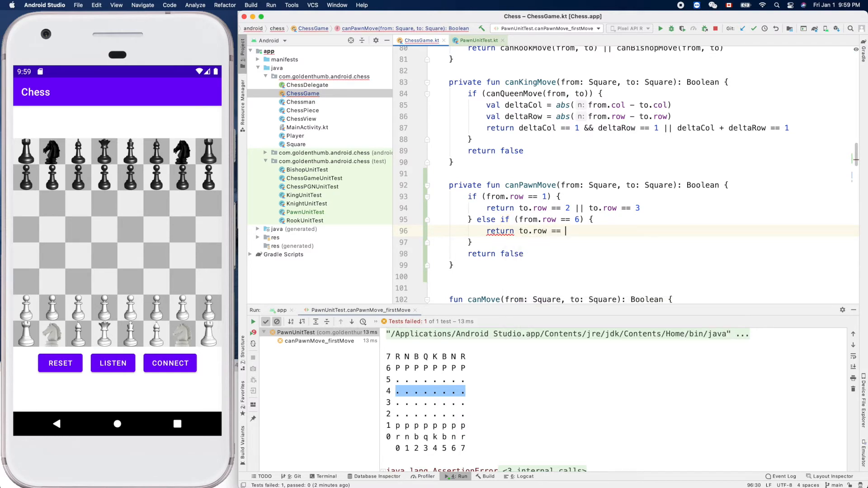
key(backspace)
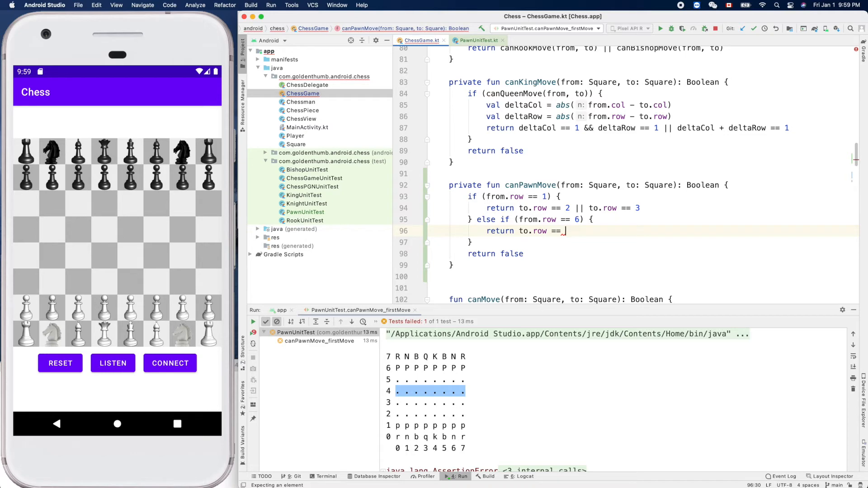
text(5 ||)
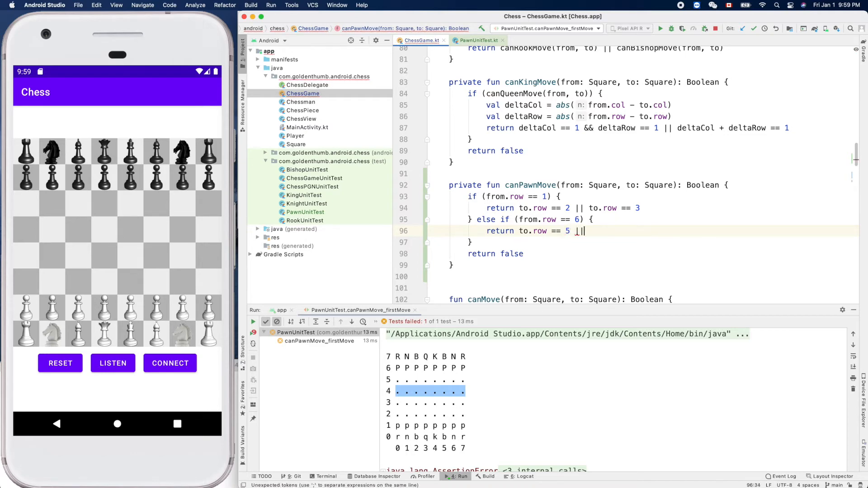
text(to.row ==)
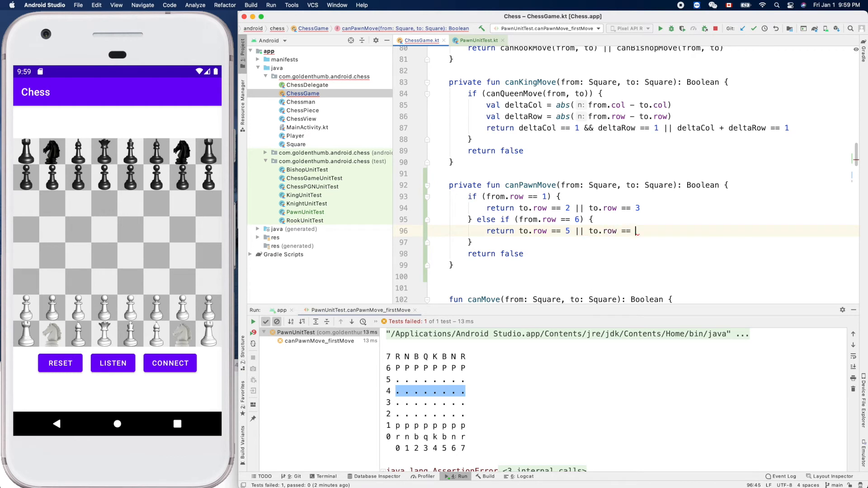
text(4)
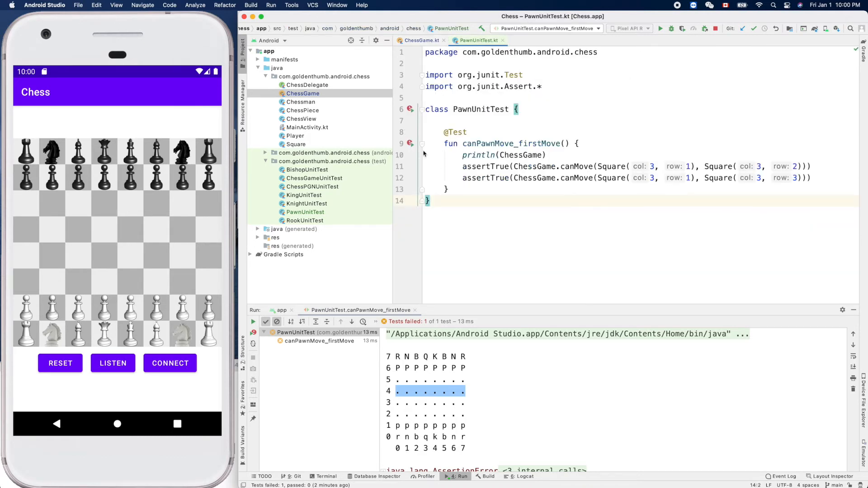
Rerun the canPawnMove_firstMove test from the gutter and confirm it passes.
click(409, 144)
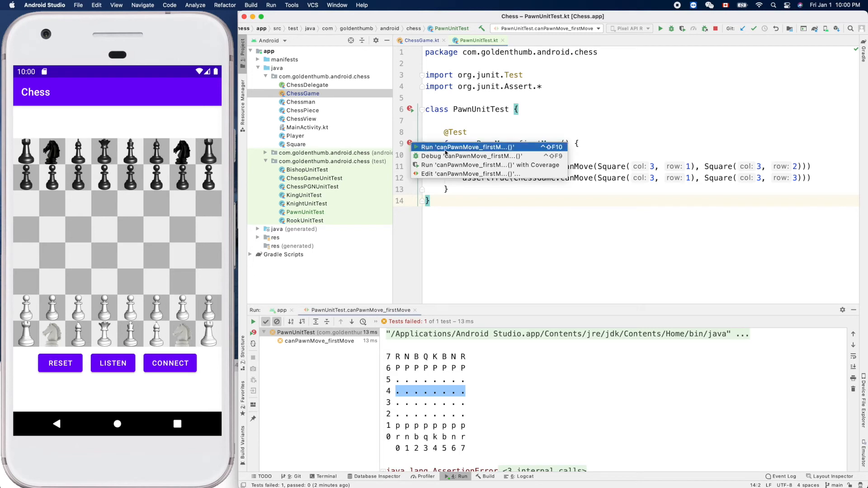
click(466, 147)
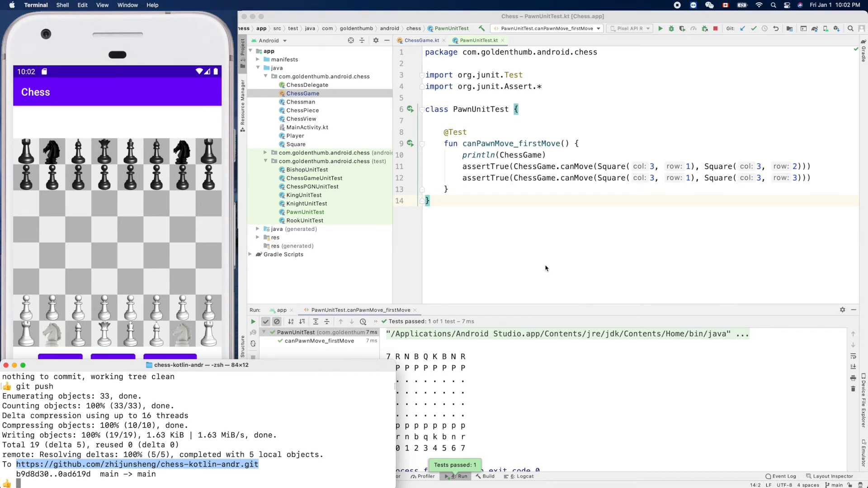
mouse_move(236, 222)
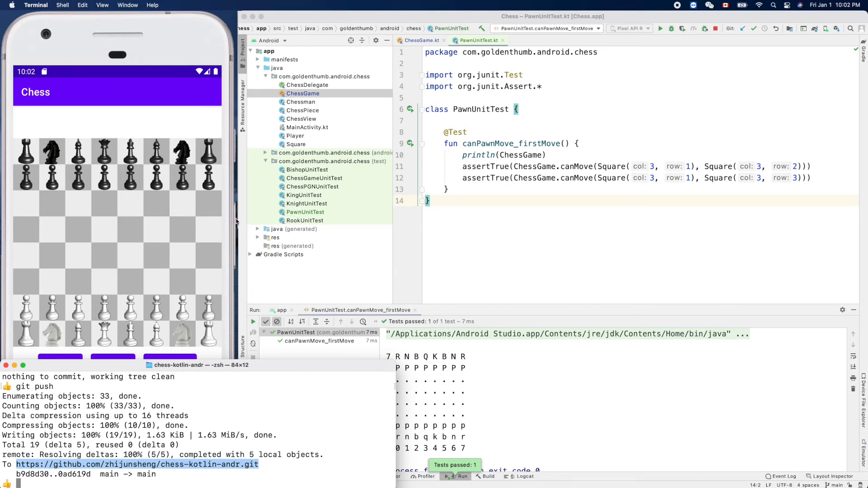
mouse_move(571, 182)
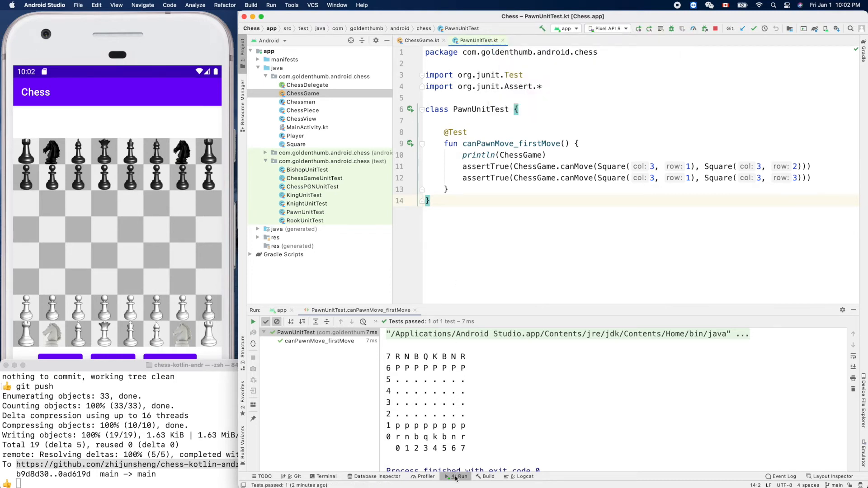
Relaunch the chess app on the emulator with Run 'app'.
click(638, 28)
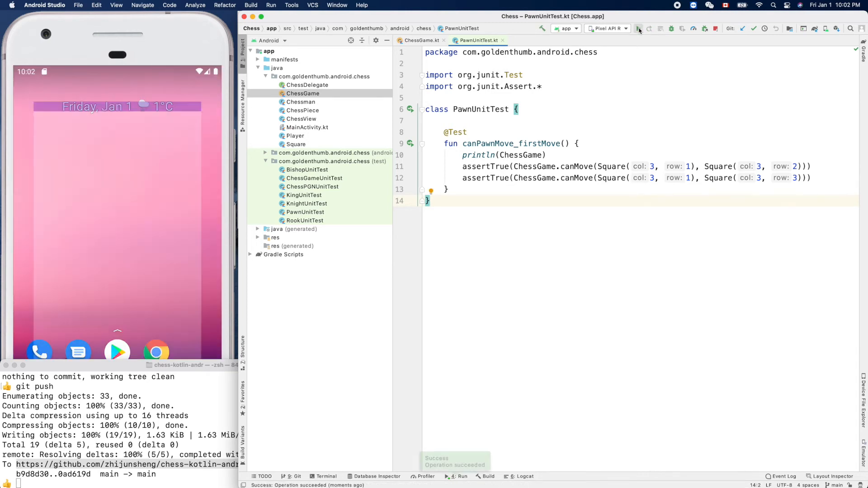
click(638, 28)
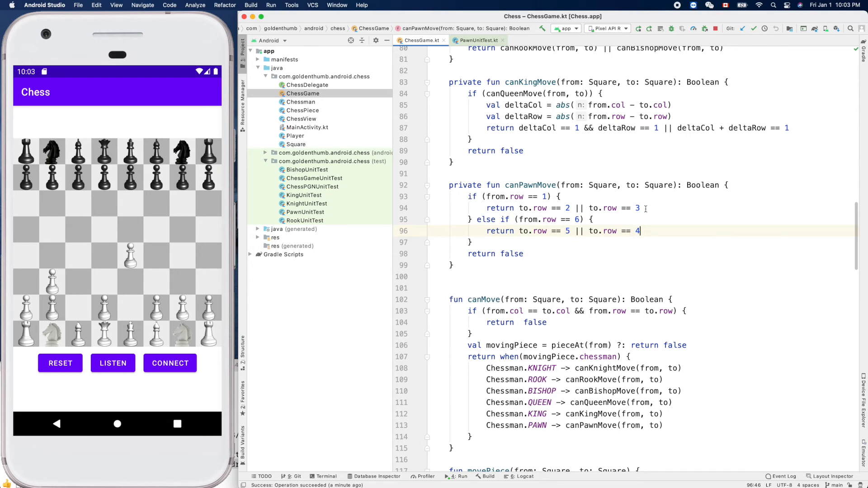
Wrap the canPawnMove row checks inside if (from.col == to.col) { ... }.
click(608, 208)
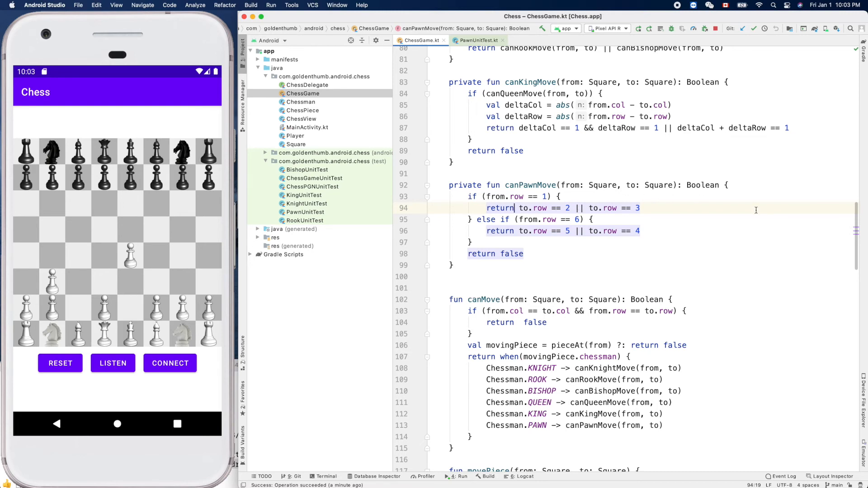
mouse_move(748, 184)
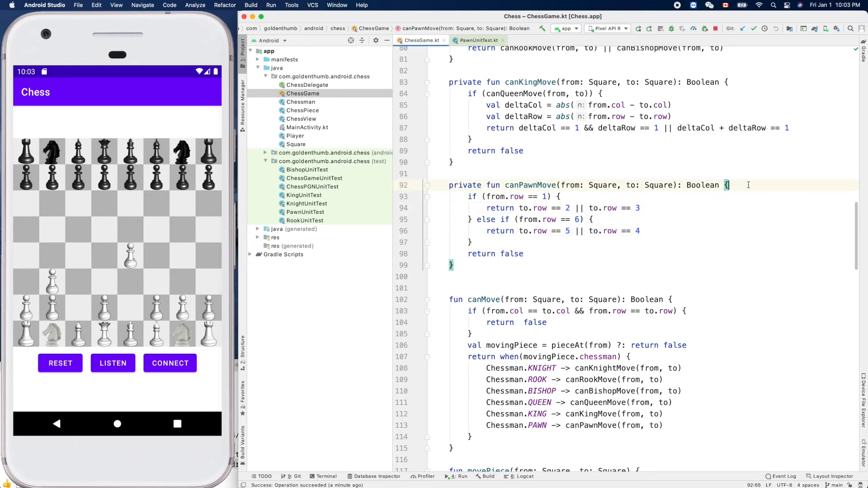
key(enter)
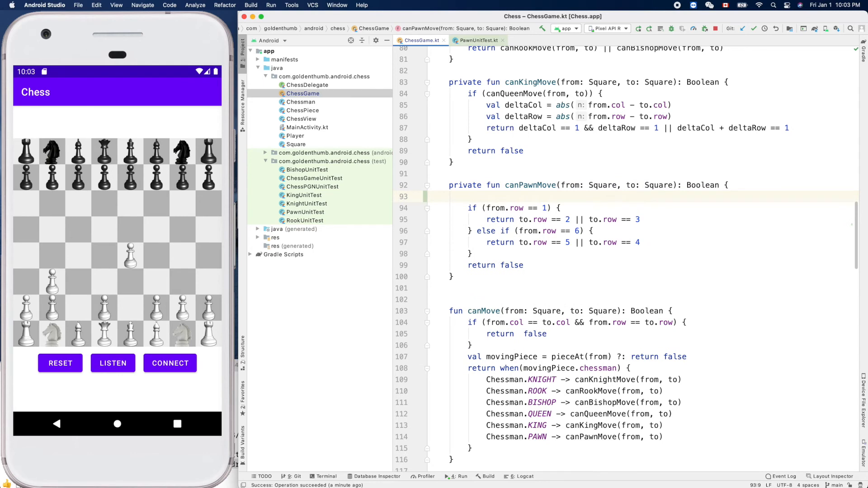
text(if ()
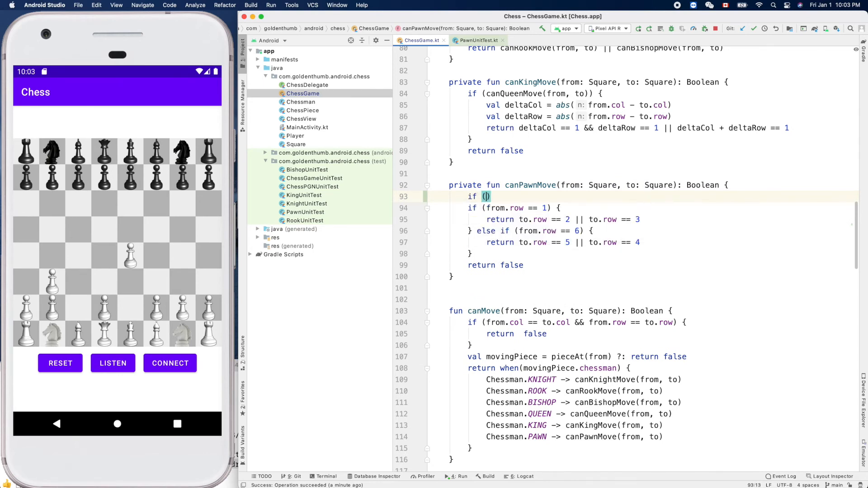
text(from.col)
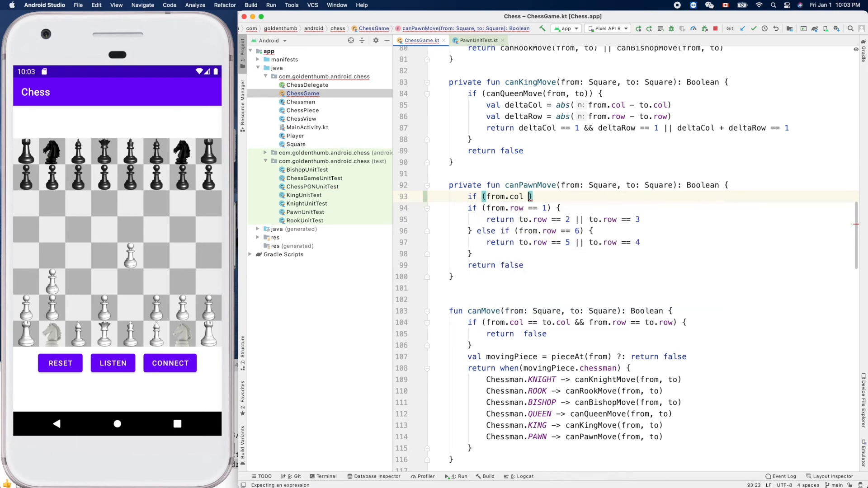
text(== to.col)
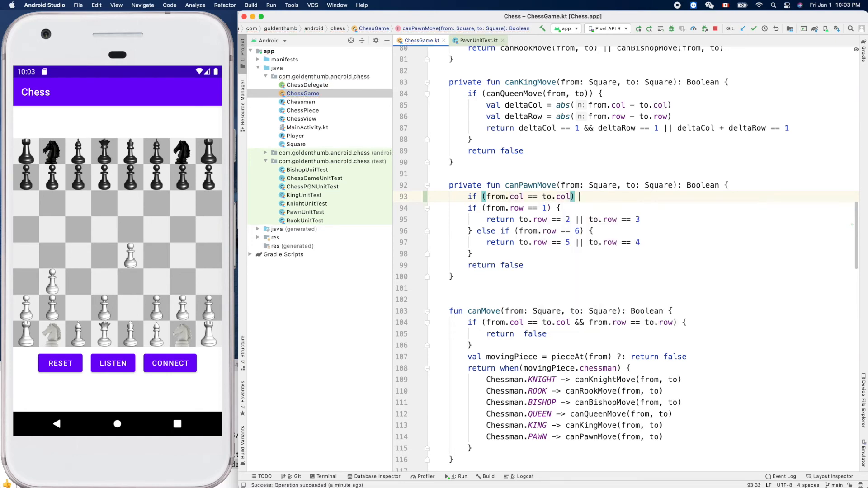
text({)
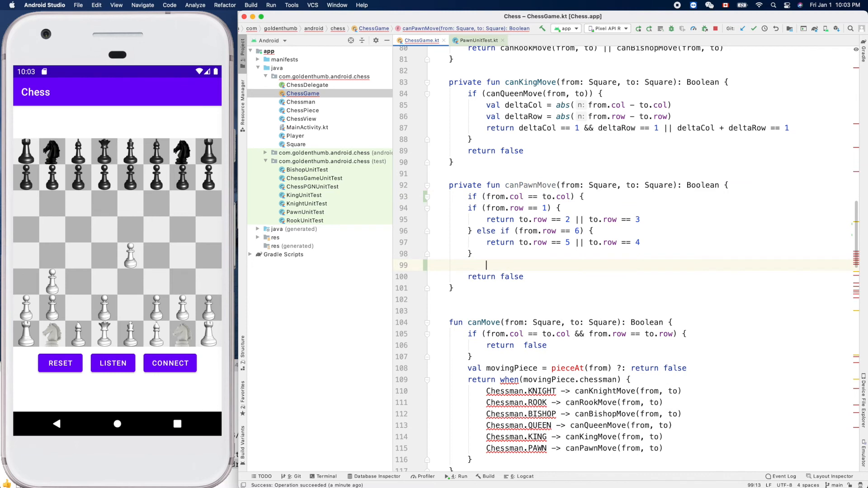
text(})
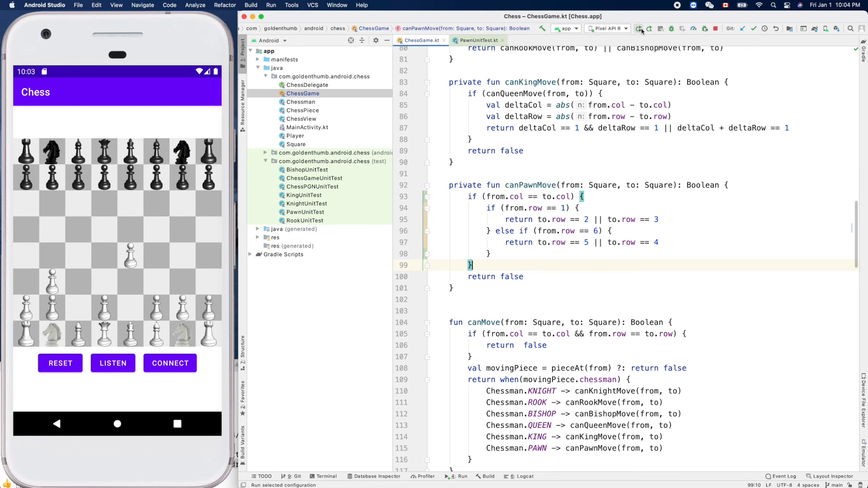
Deploy the updated build to the emulator with Run 'app'.
click(638, 28)
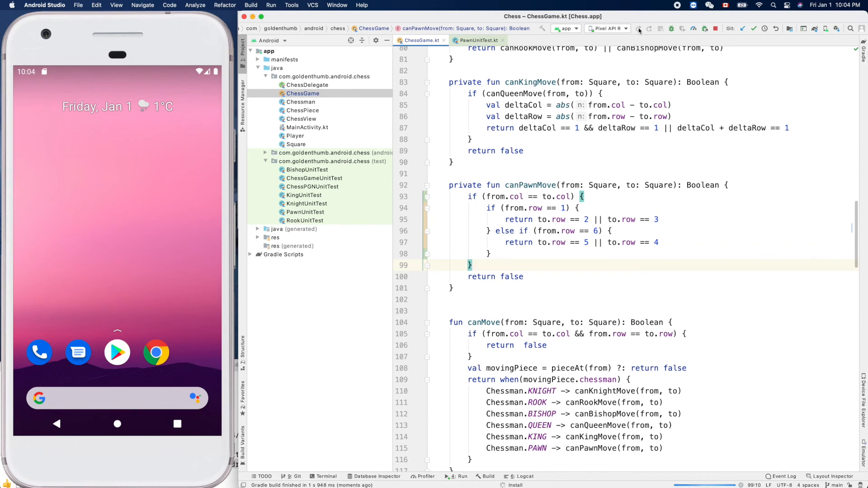
click(638, 28)
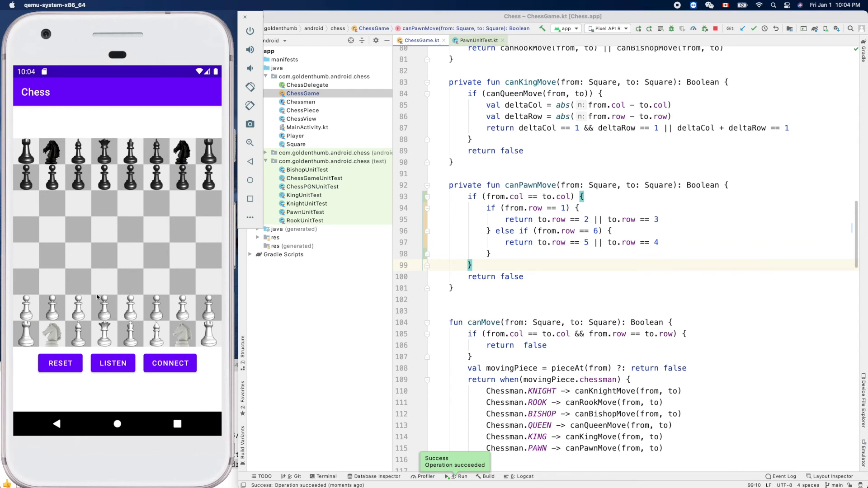
mouse_move(101, 304)
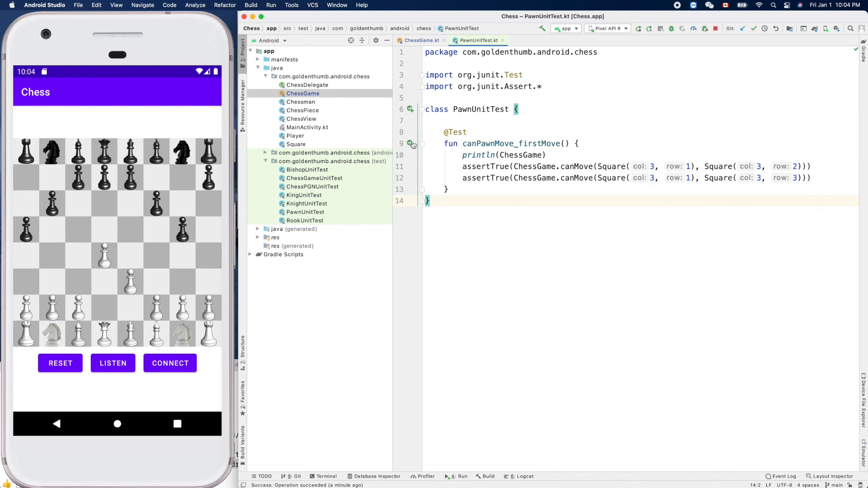
Run canPawnMove_firstMove, then duplicate the second assertTrue line.
click(410, 144)
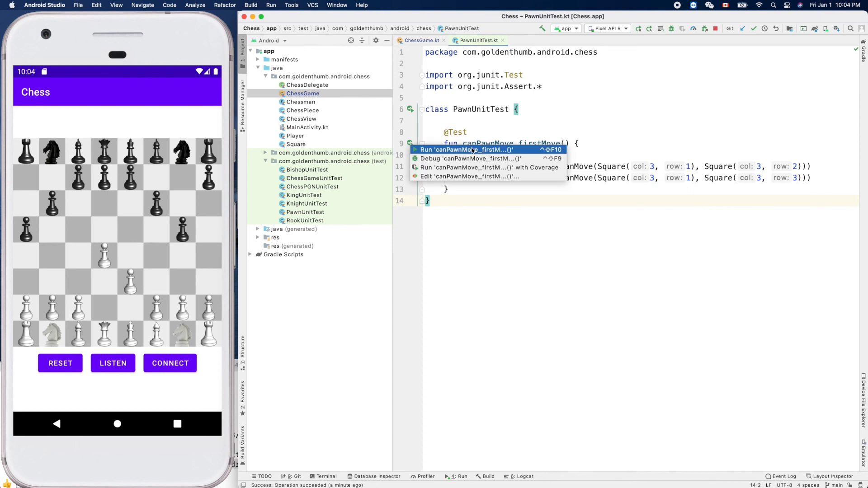
click(465, 149)
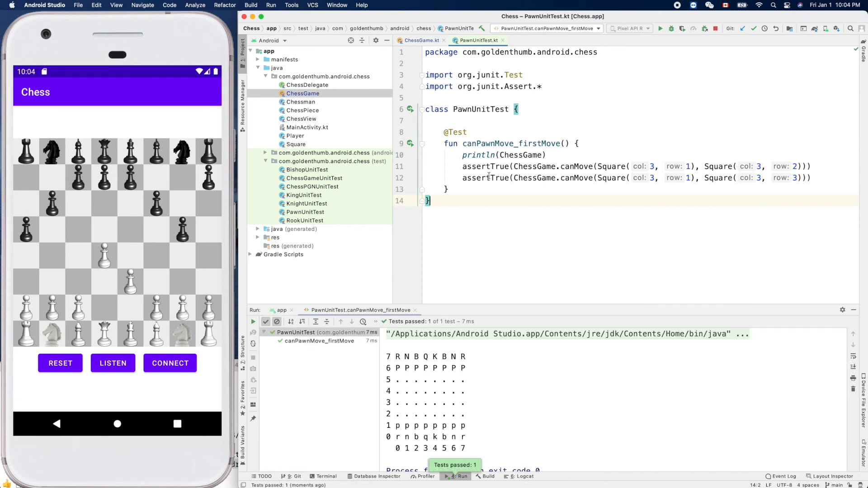
triple_click(636, 178)
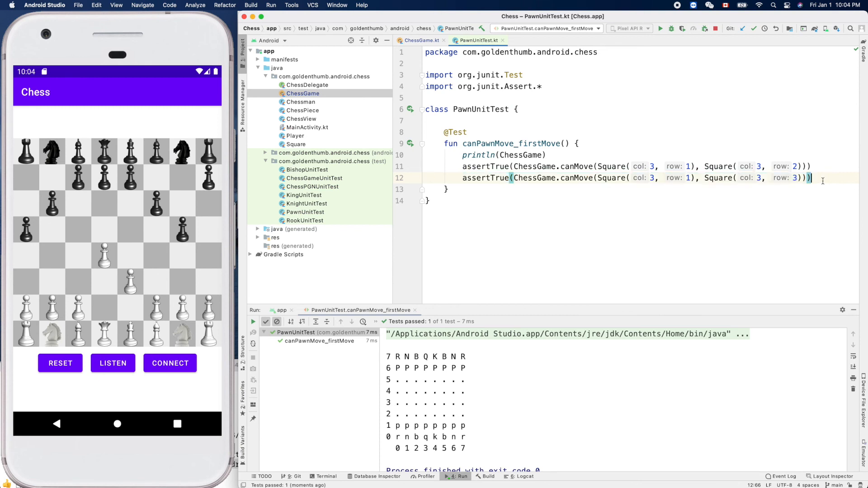
key(Enter)
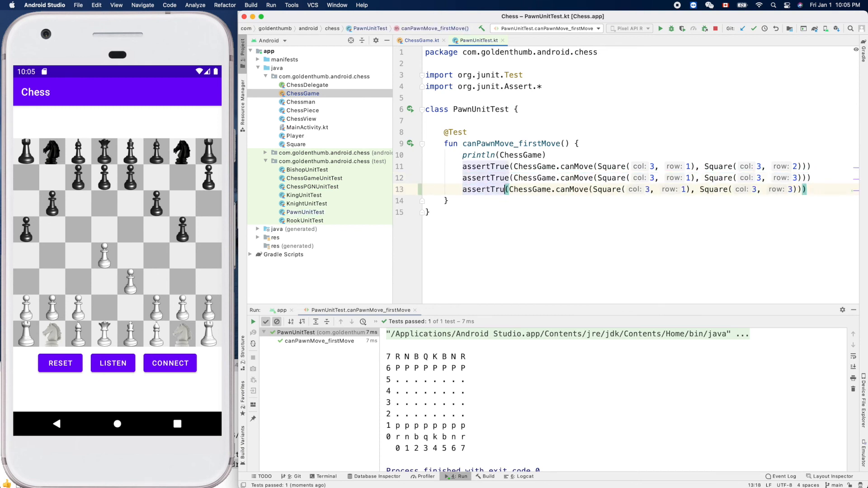
Change the copy to assertFalse with column 4 and rerun the test to confirm it passes.
text(False)
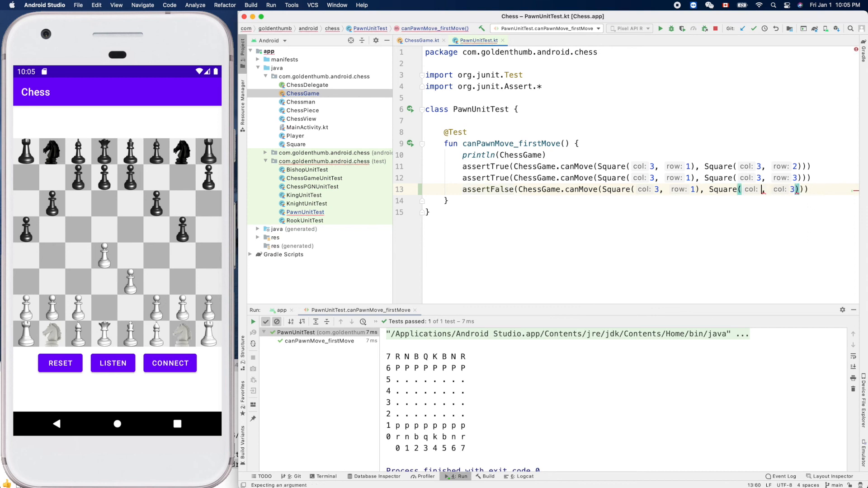
text(4)
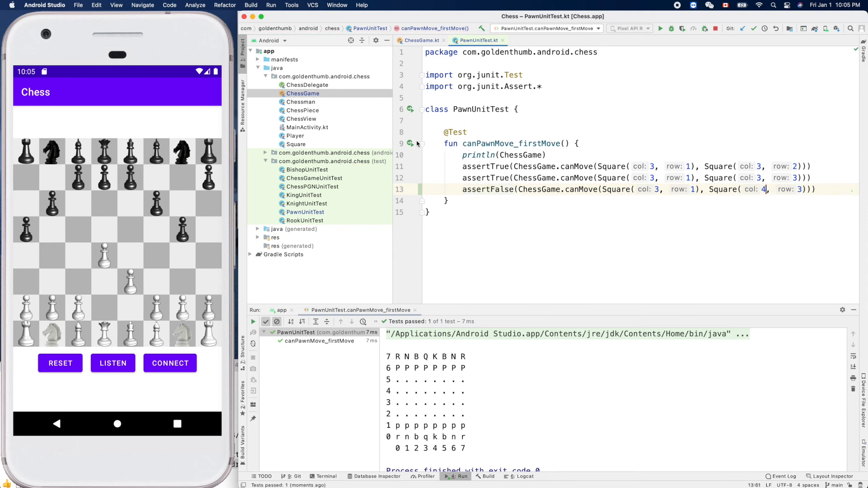
click(410, 144)
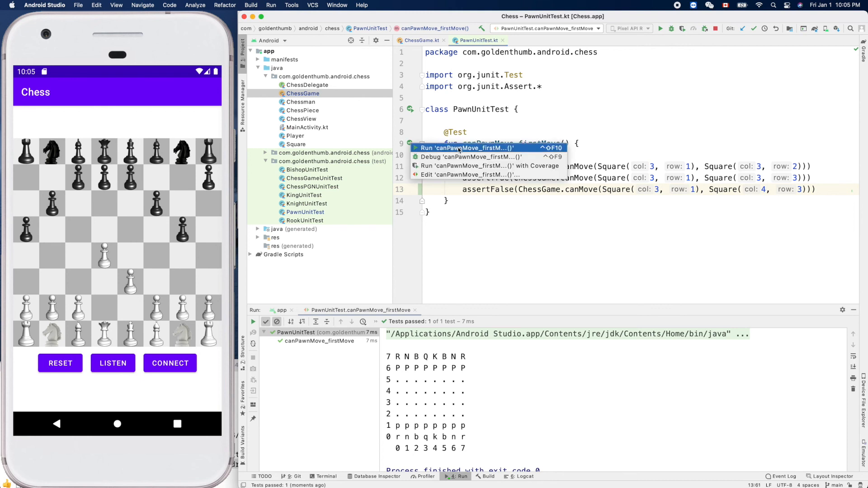
click(467, 147)
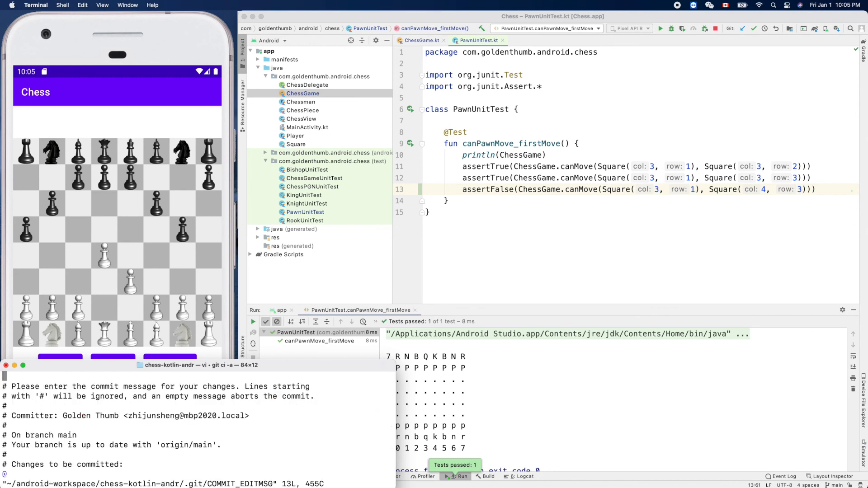
Write the commit message in vi, check git st, then git push to the remote.
text(added missing logic for)
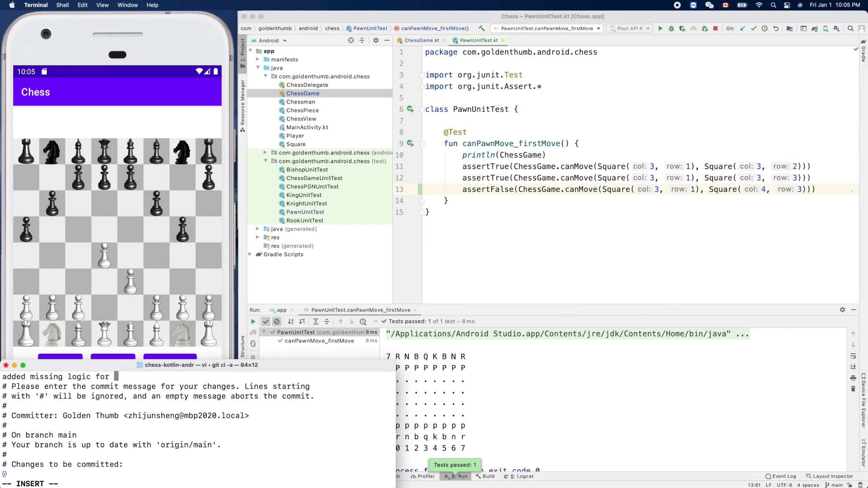
text(Chess)
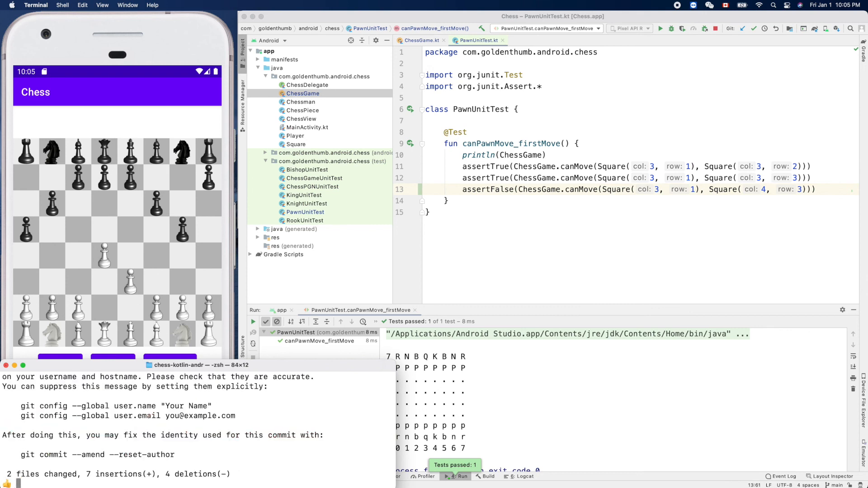
text(git st)
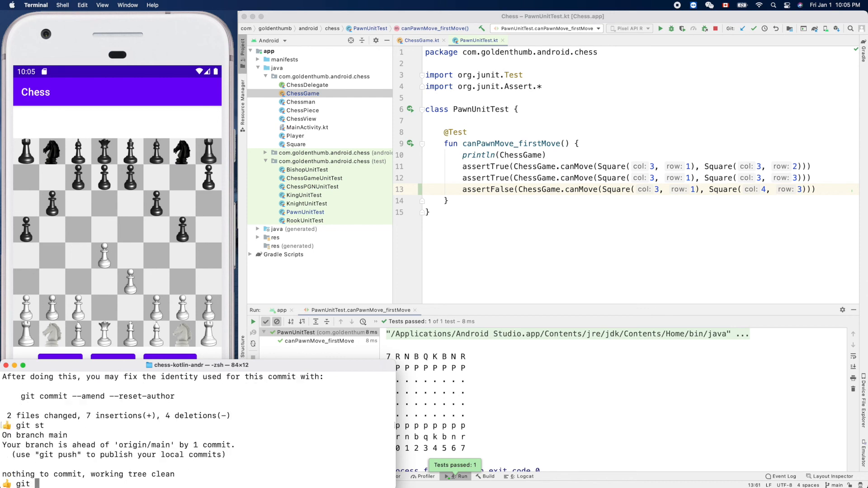
text(git push)
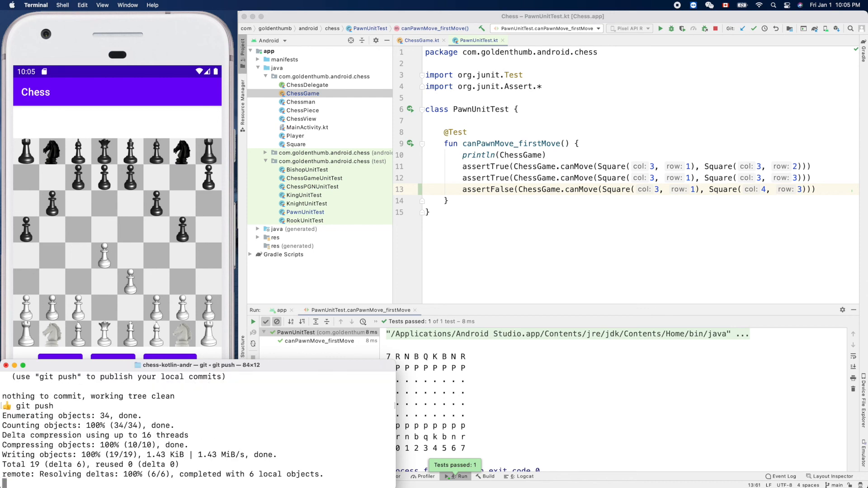